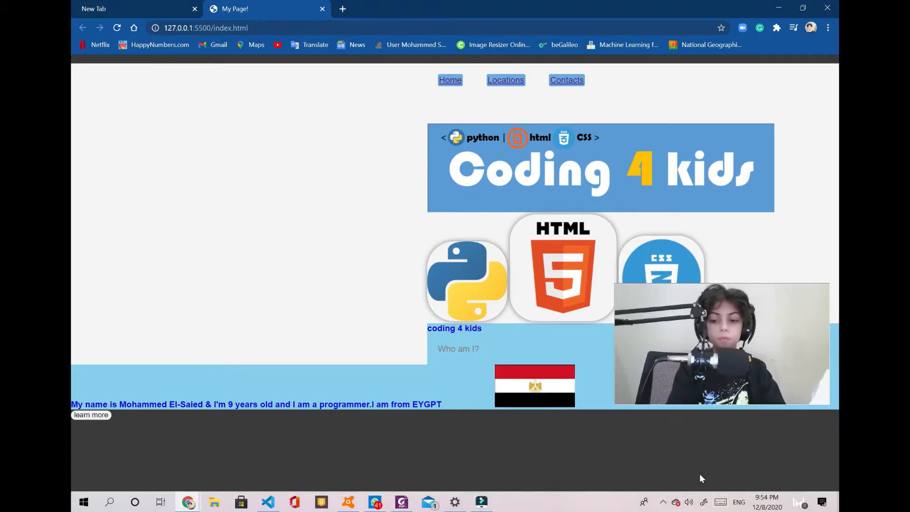
Step: Switch from Chrome to VS Code and open the empty Main.js from the Explorer
{"action": "left_click", "coordinate": [267, 502]}
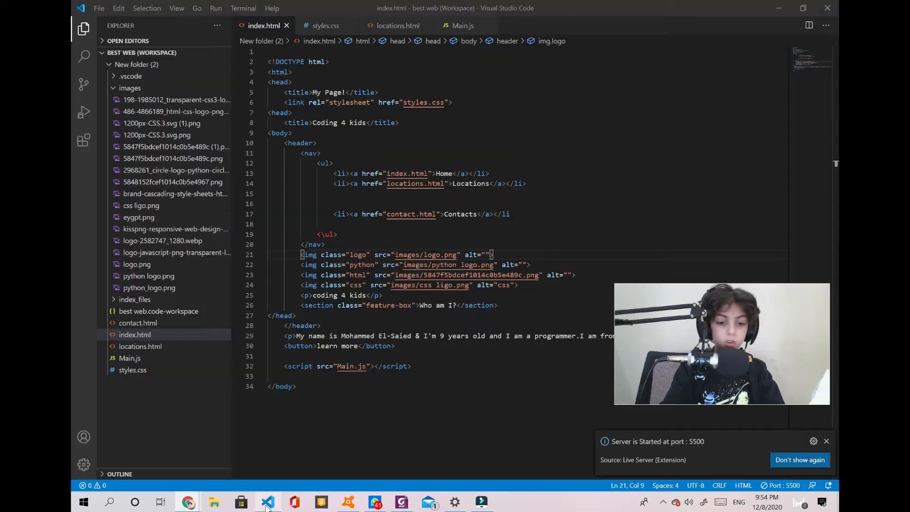
{"action": "left_click", "coordinate": [129, 358]}
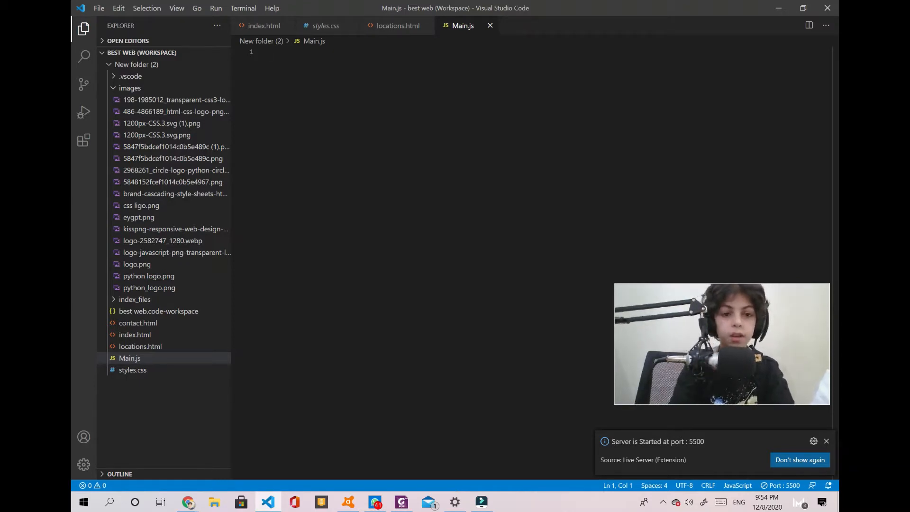
Step: Declare var list = ['apples','bannanas','carrots'] in Main.js
{"action": "type", "text": "var"}
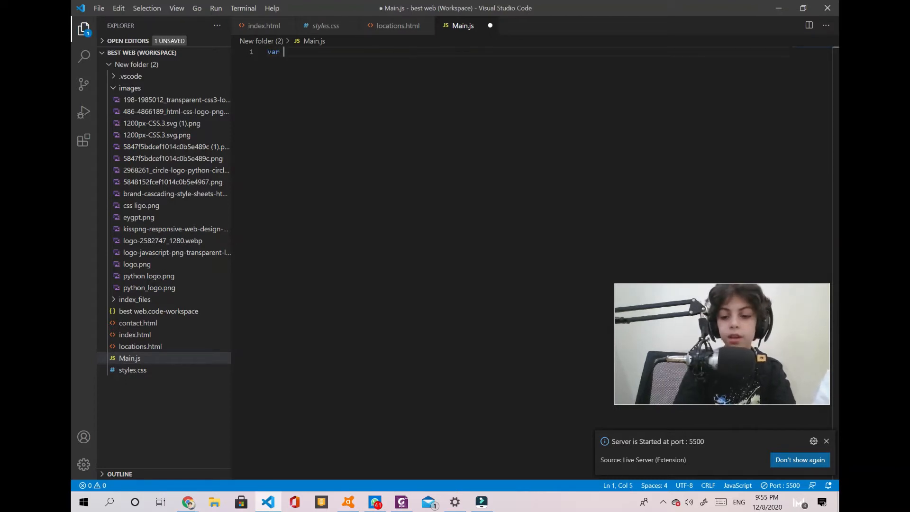
{"action": "left_click", "coordinate": [827, 441]}
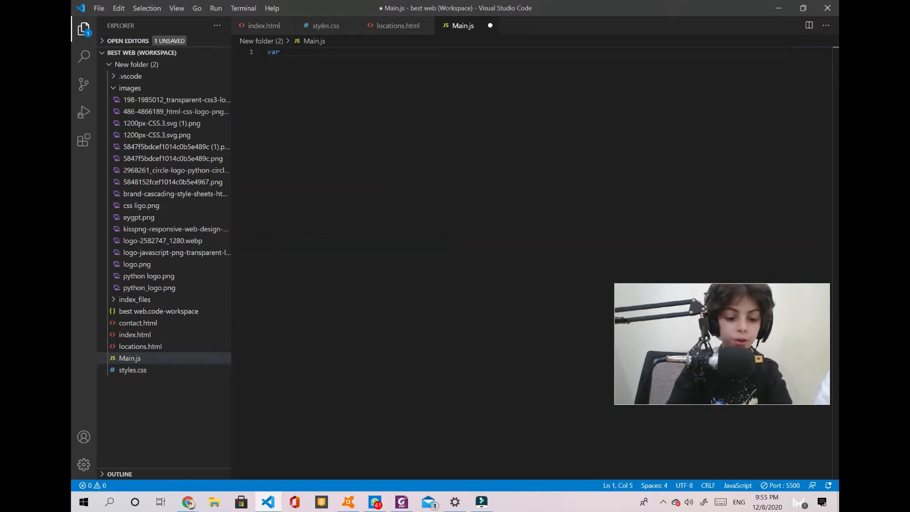
{"action": "type", "text": "list ="}
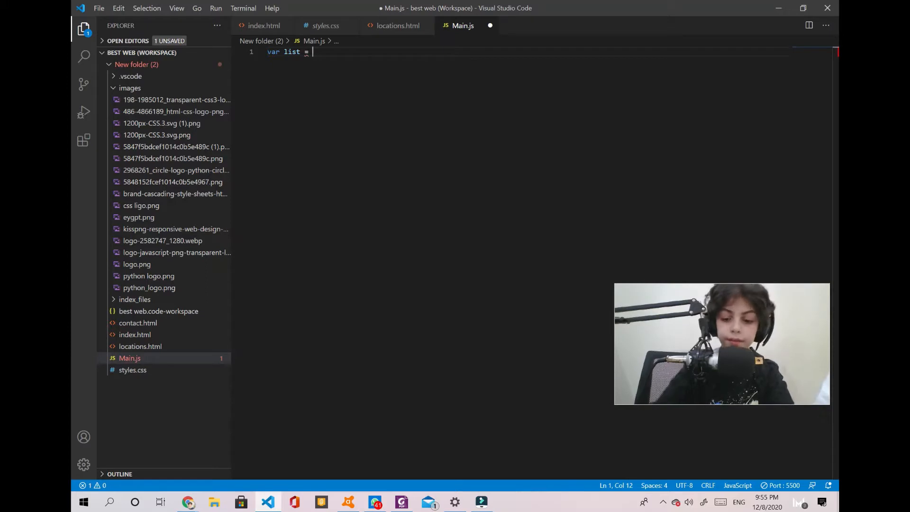
{"action": "type", "text": "[]"}
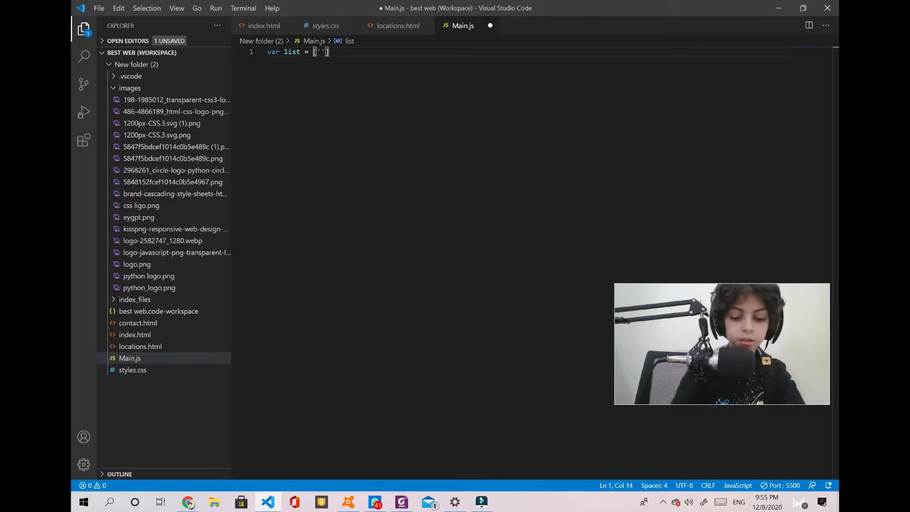
{"action": "type", "text": "aplles"}
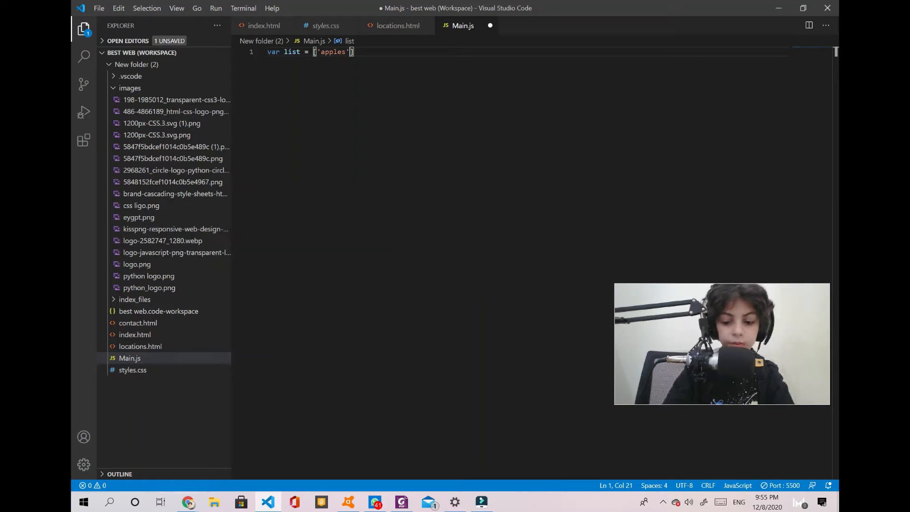
{"action": "type", "text": ","}
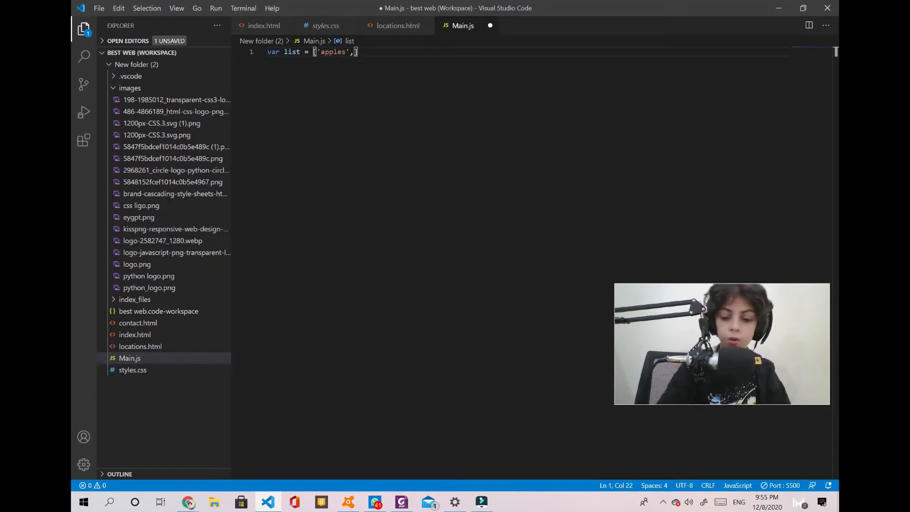
{"action": "type", "text": "''"}
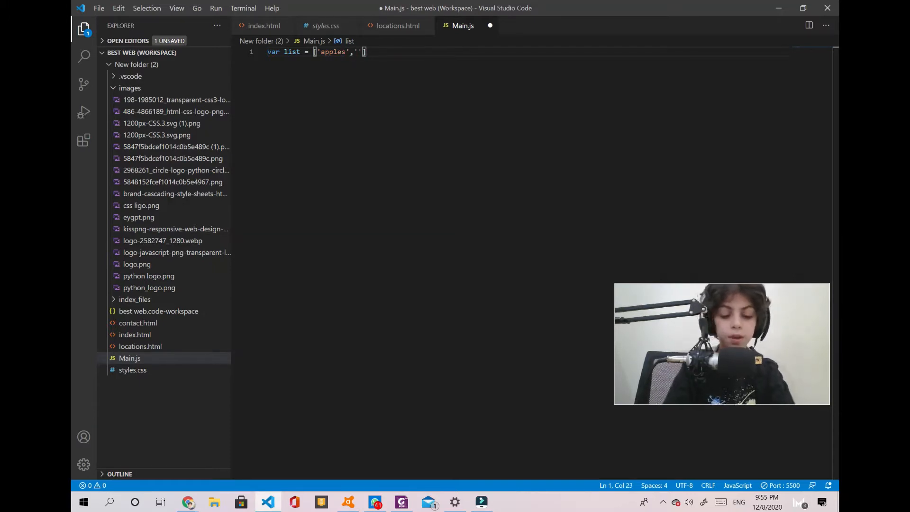
{"action": "type", "text": "ban"}
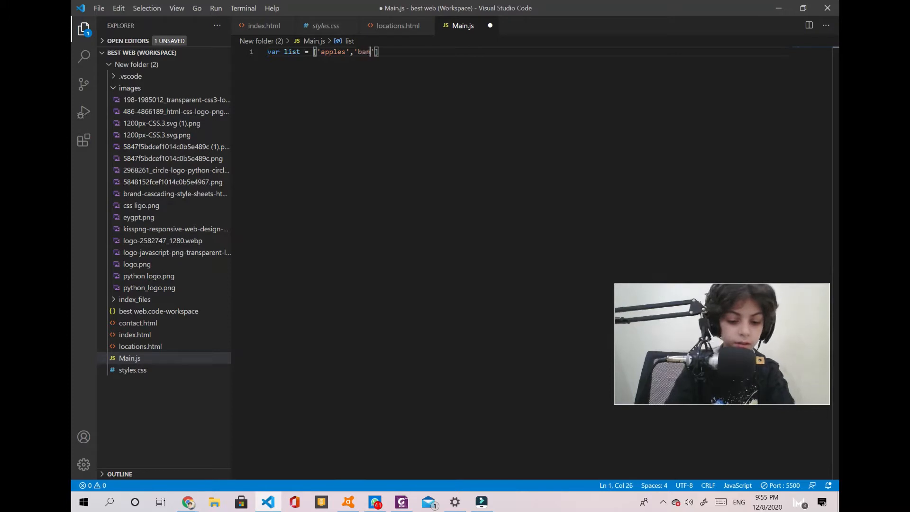
{"action": "type", "text": "nanas"}
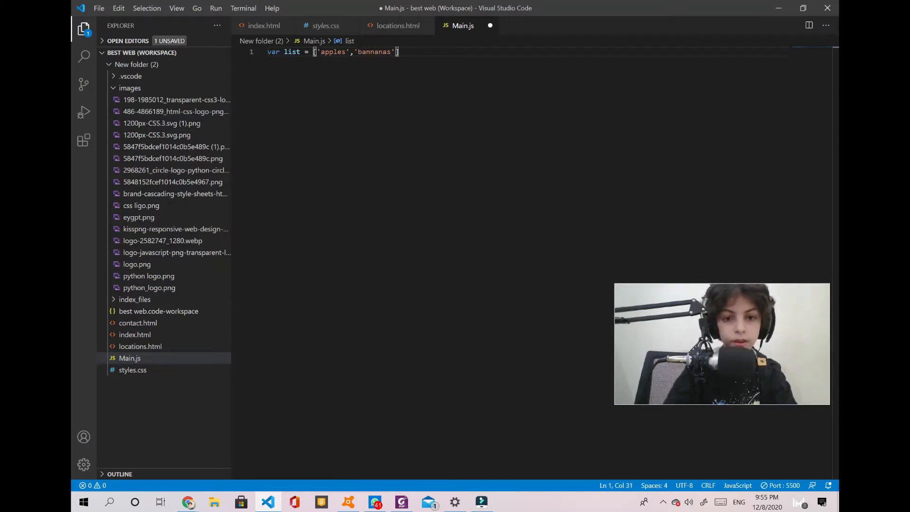
{"action": "type", "text": "\","}
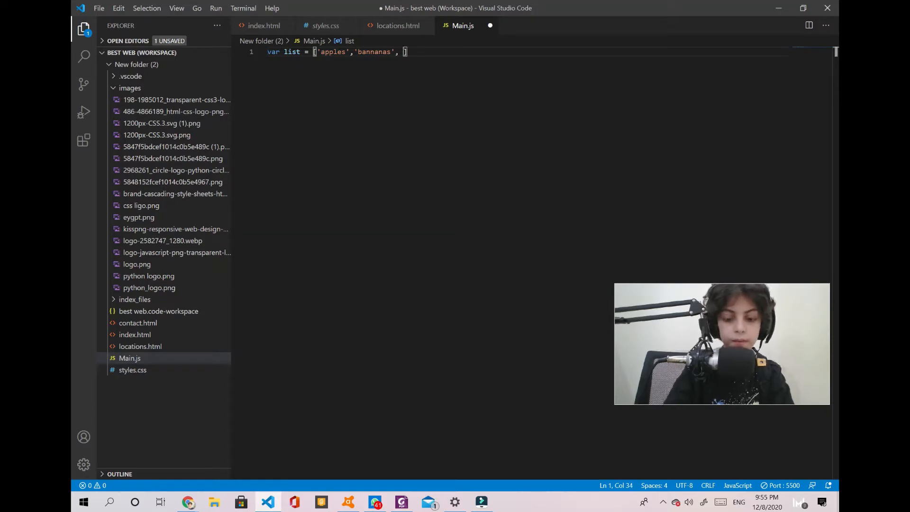
{"action": "key", "text": "Backspace"}
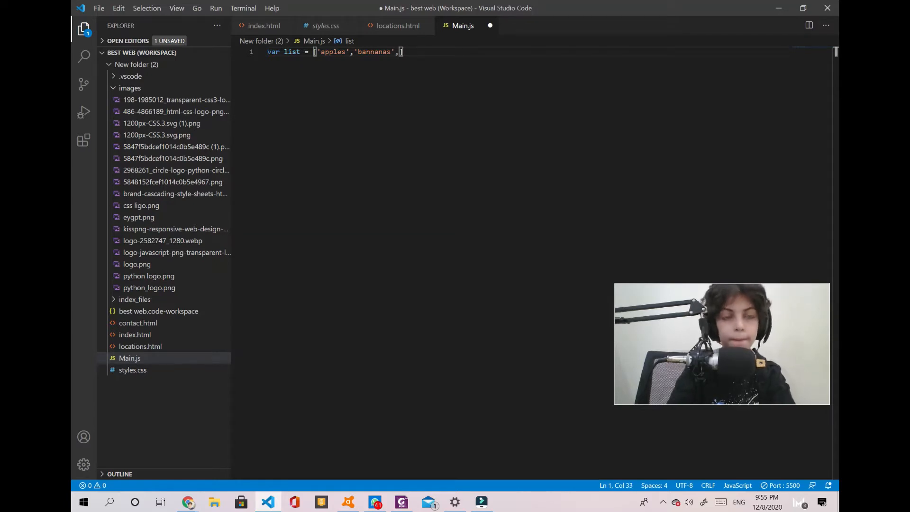
{"action": "type", "text": "c"}
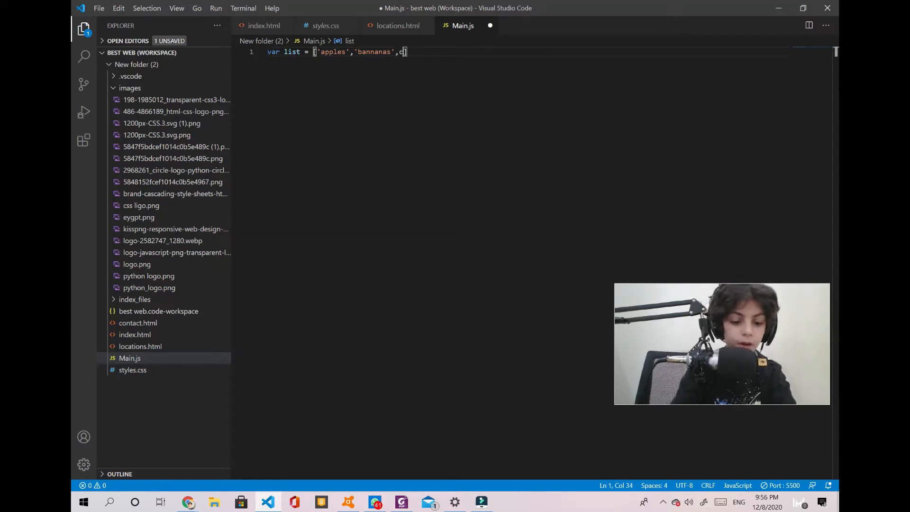
{"action": "type", "text": "arrots'"}
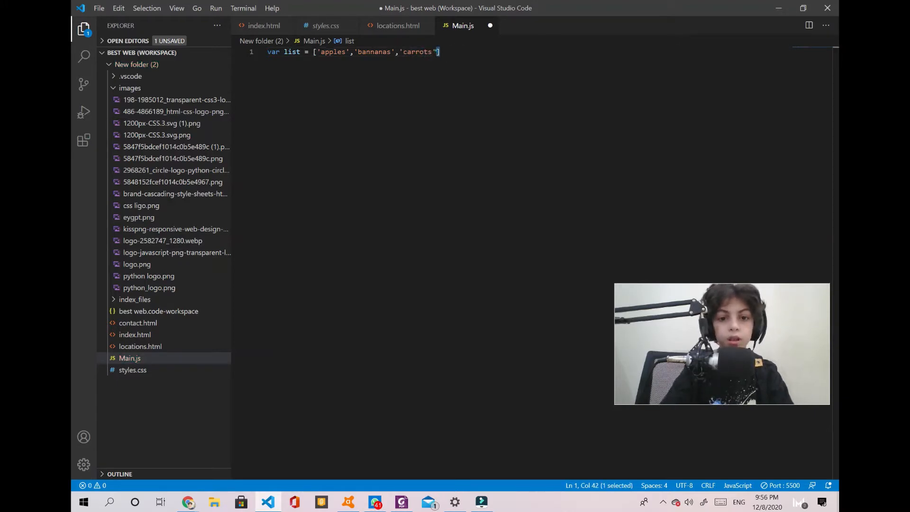
Step: Add a new line below the array and return to index.html
{"action": "left_click", "coordinate": [445, 53]}
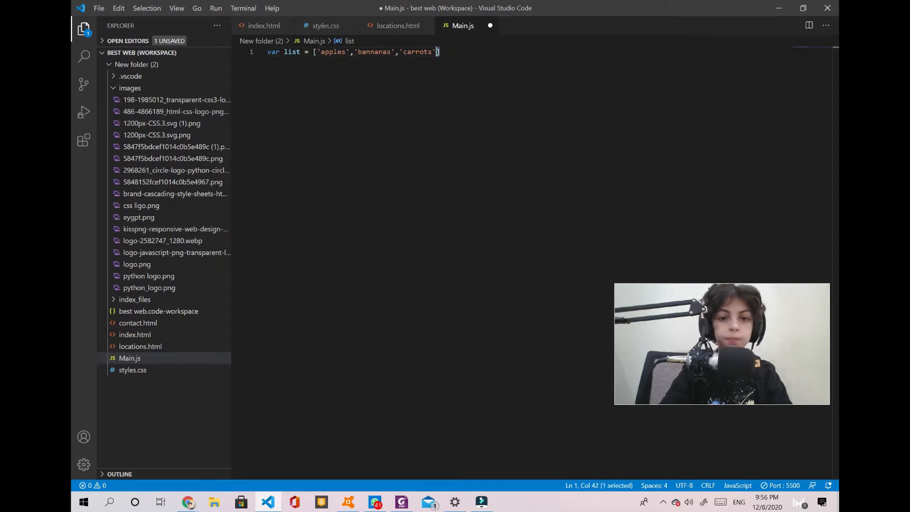
{"action": "key", "text": "Enter"}
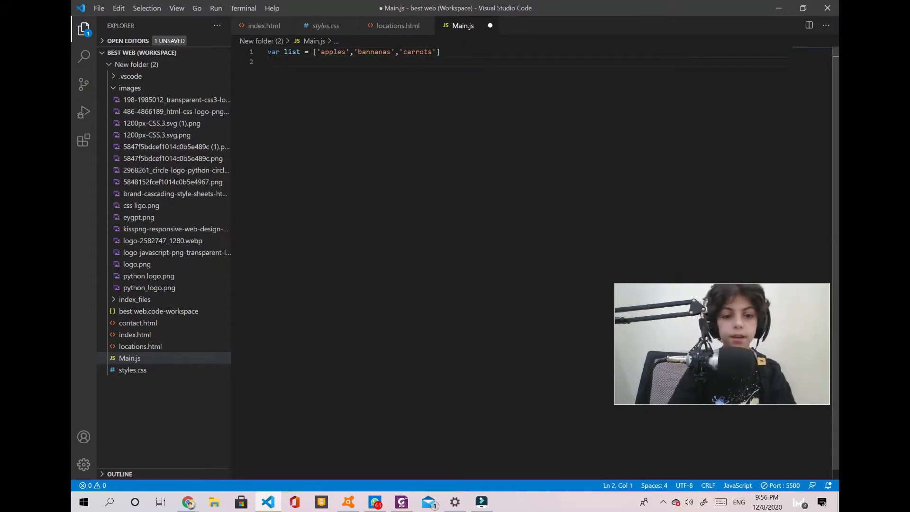
{"action": "left_click", "coordinate": [262, 26]}
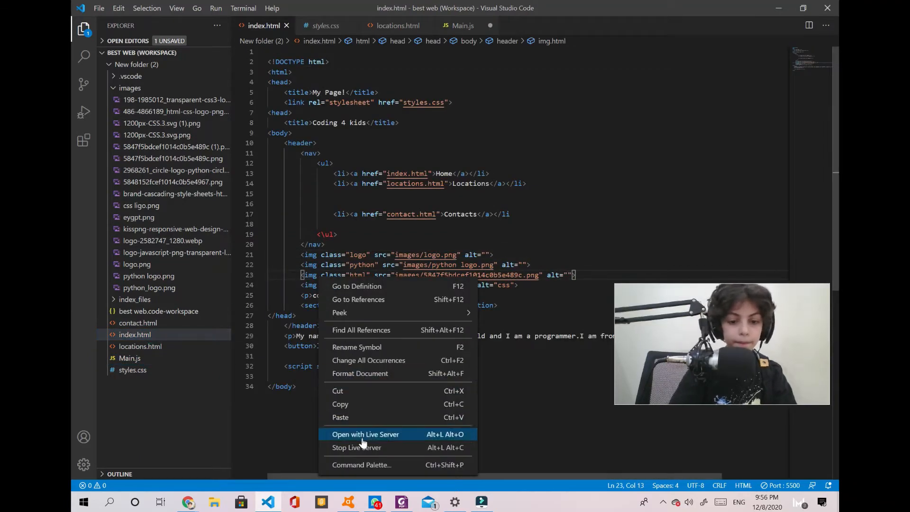
Step: Launch the page with Live Server and open Chrome's developer console with F12
{"action": "left_click", "coordinate": [365, 434]}
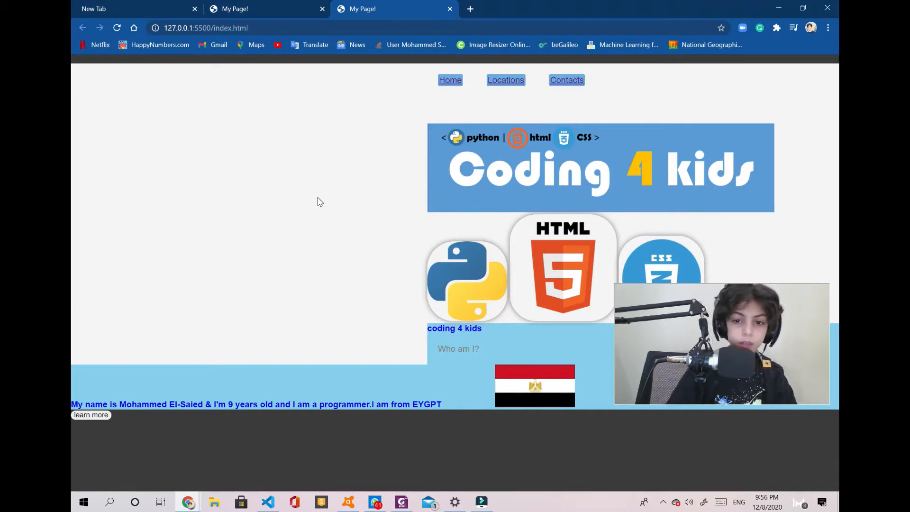
{"action": "mouse_move", "coordinate": [291, 209]}
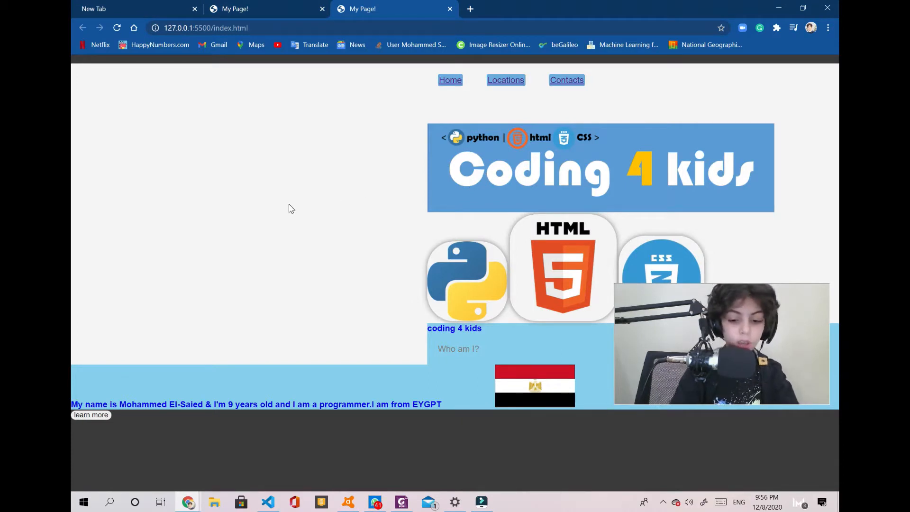
{"action": "key", "text": "F12"}
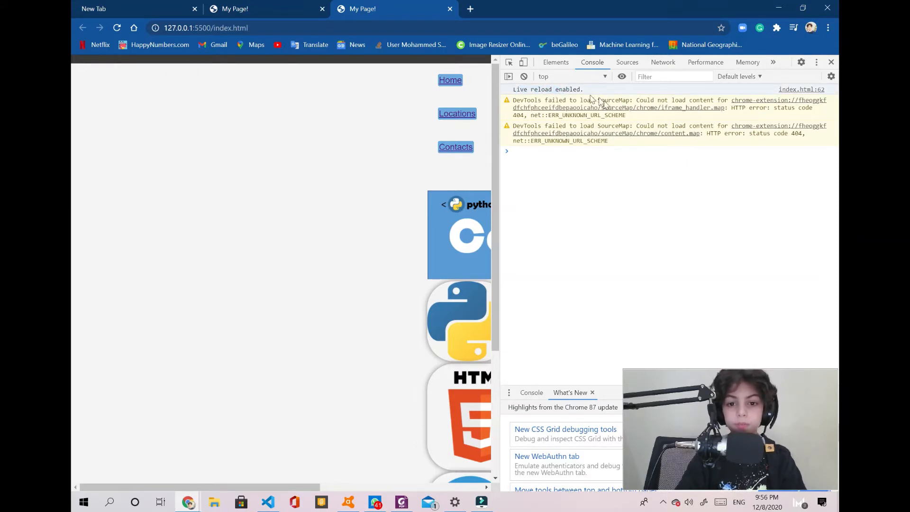
Step: Clear the console, run list.shift() returning "apples", then display list as "bannanas", "carrots"
{"action": "left_click", "coordinate": [523, 76]}
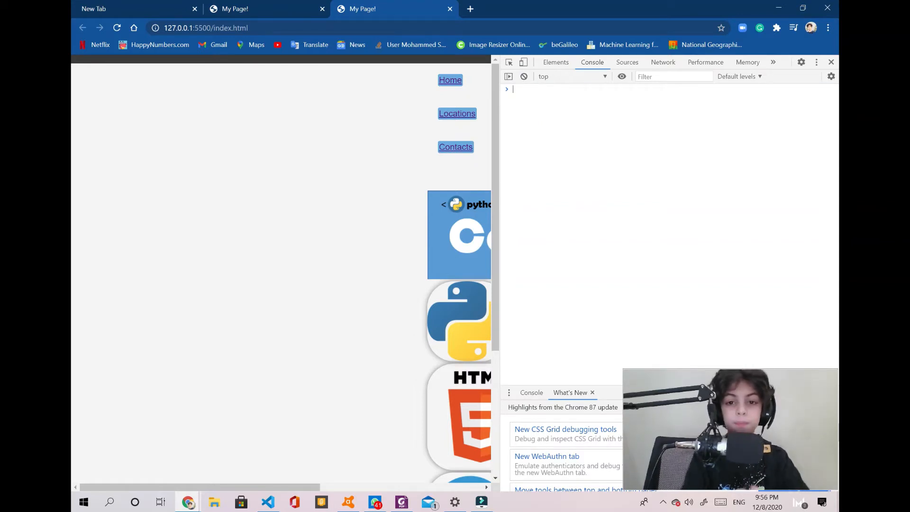
{"action": "type", "text": "my"}
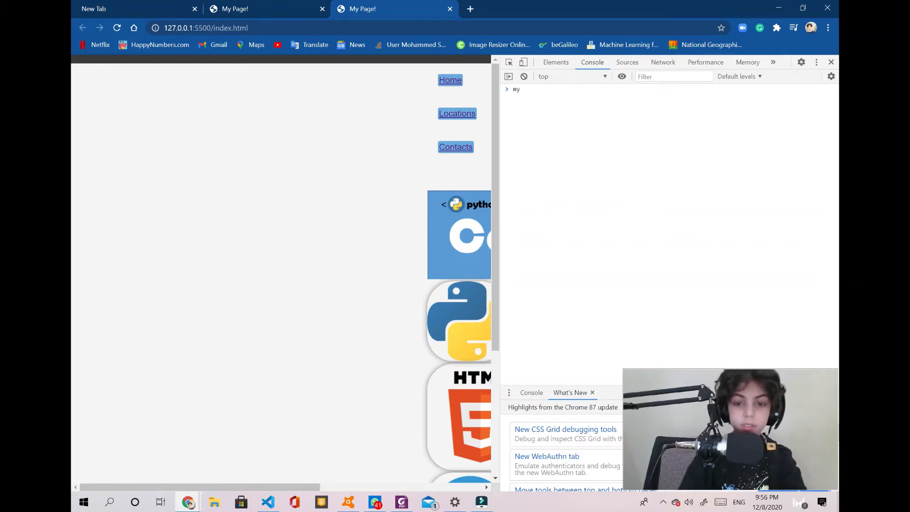
{"action": "type", "text": "atchMedia"}
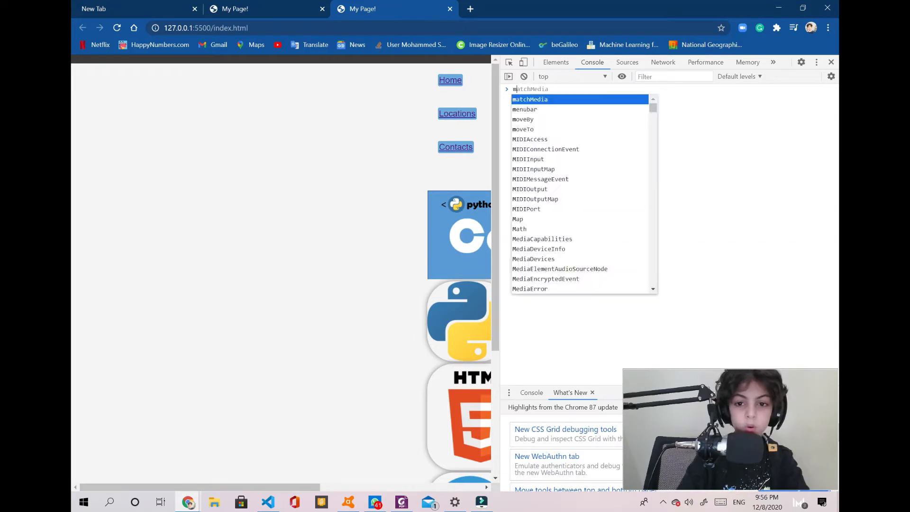
{"action": "type", "text": "list"}
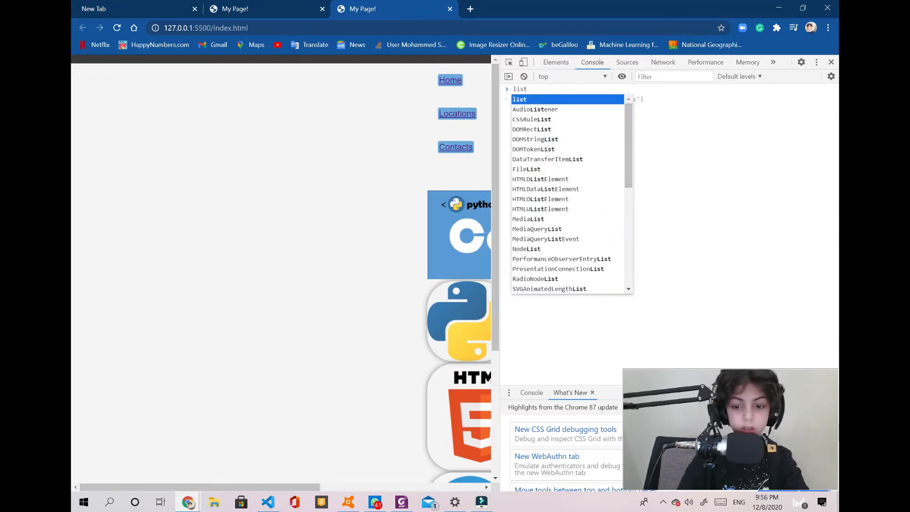
{"action": "type", "text": ".length"}
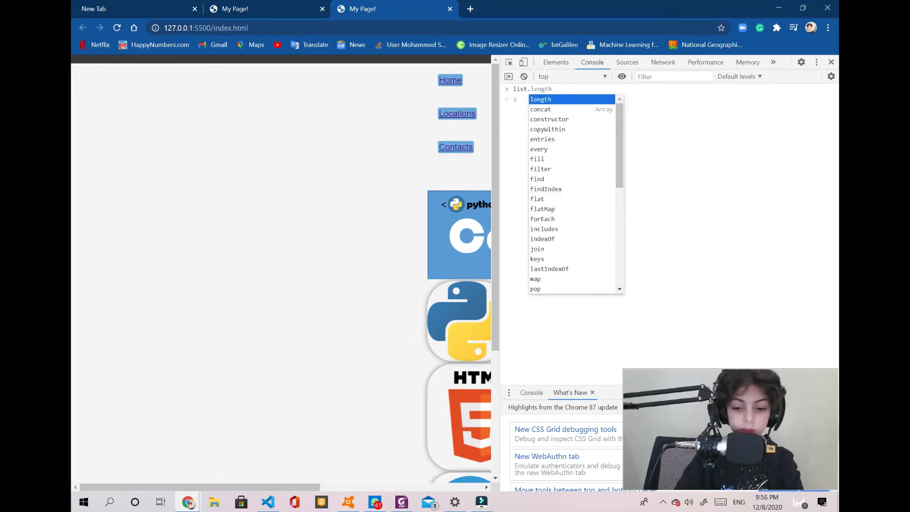
{"action": "mouse_move", "coordinate": [561, 99]}
{"action": "type", "text": "shi"}
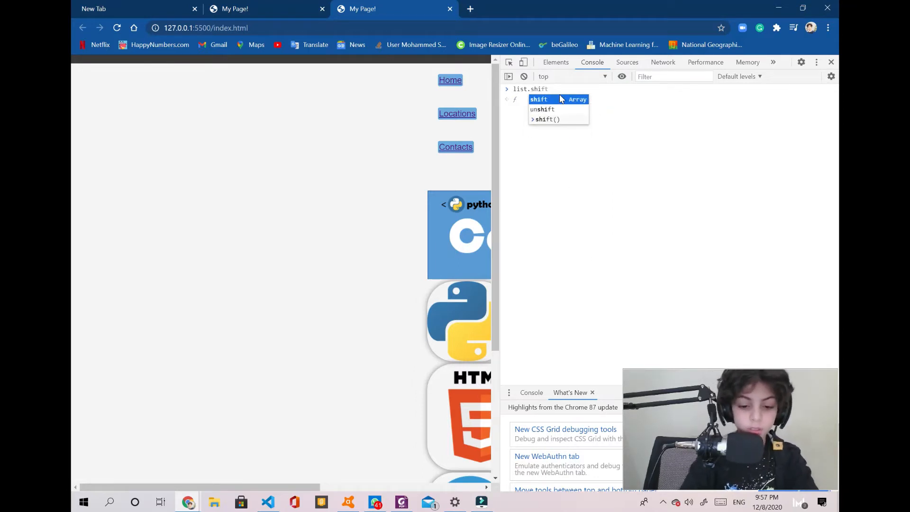
{"action": "key", "text": "Tab"}
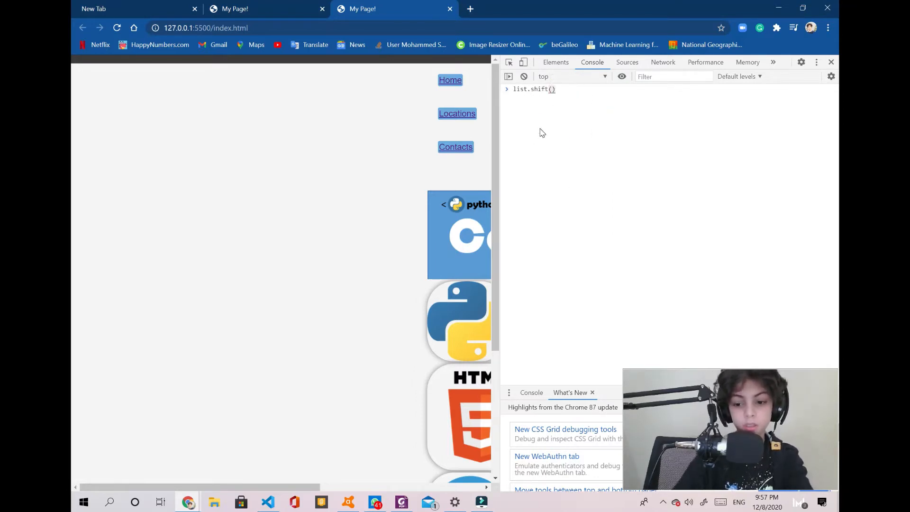
{"action": "key", "text": "Enter"}
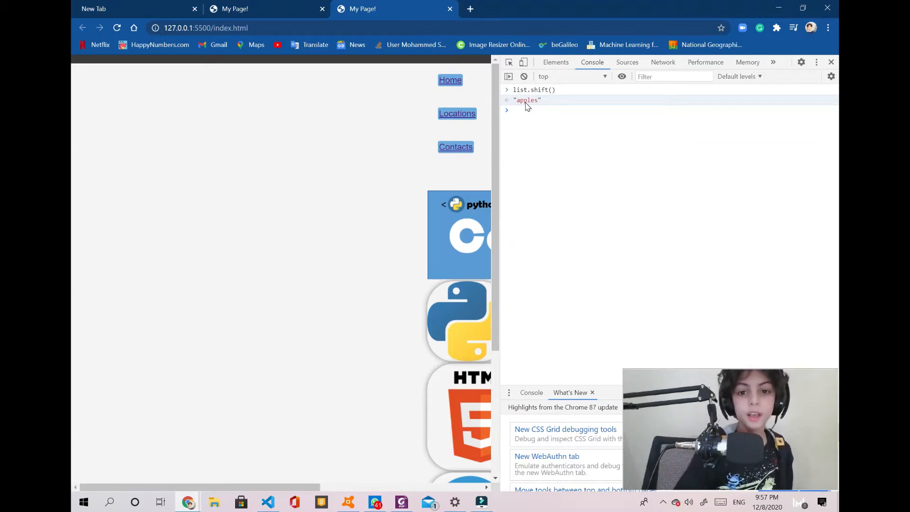
{"action": "type", "text": "list"}
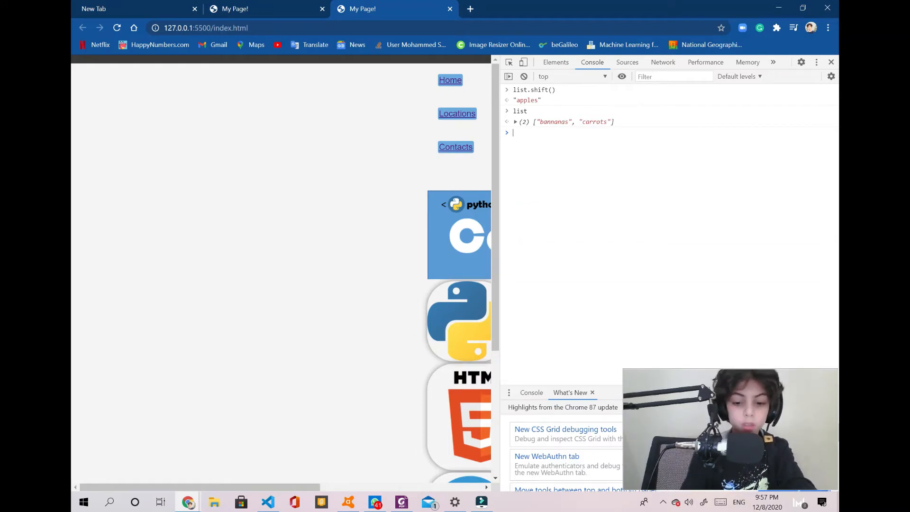
Step: Evaluate list[0] in the console and expand the earlier list output
{"action": "type", "text": "list[0"}
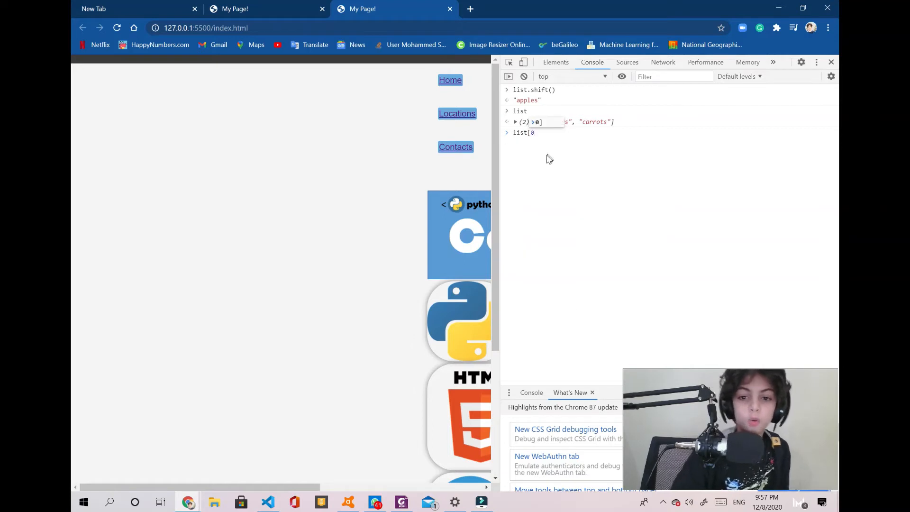
{"action": "key", "text": "Enter"}
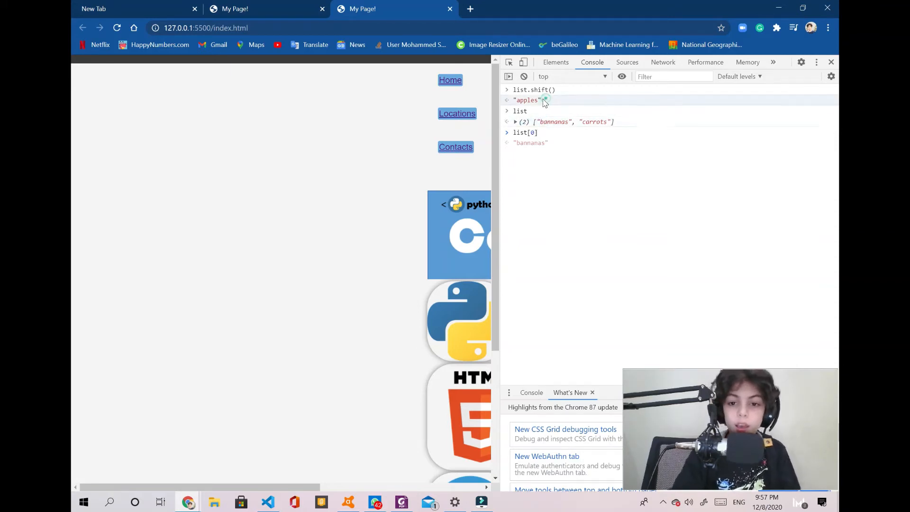
{"action": "left_click", "coordinate": [515, 121]}
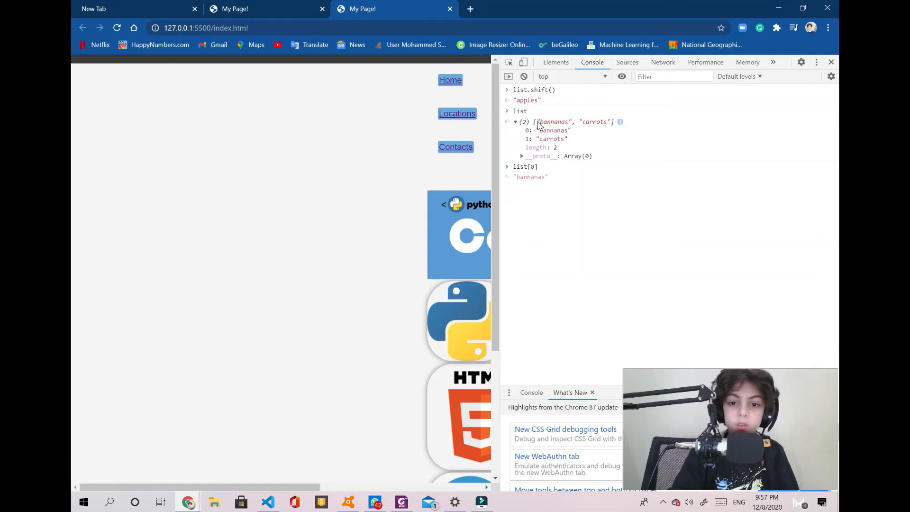
{"action": "left_click", "coordinate": [535, 120]}
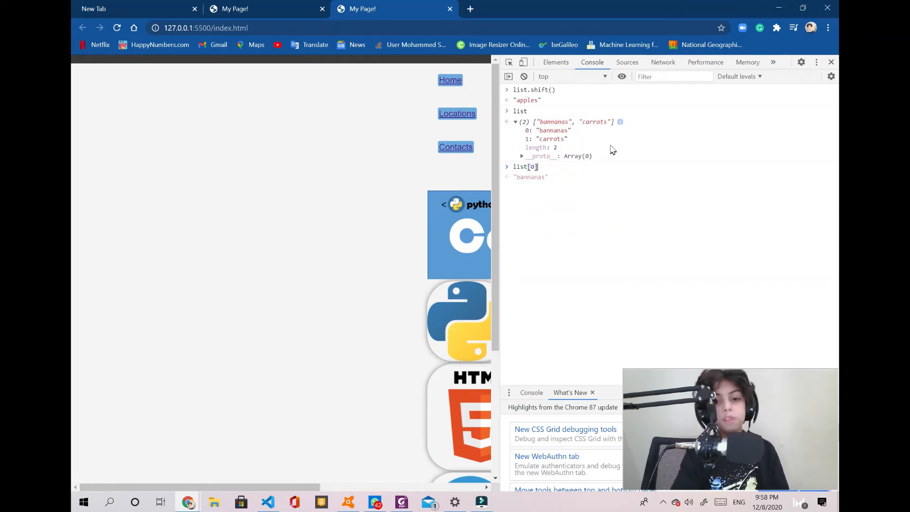
{"action": "mouse_move", "coordinate": [616, 159]}
{"action": "type", "text": " ="}
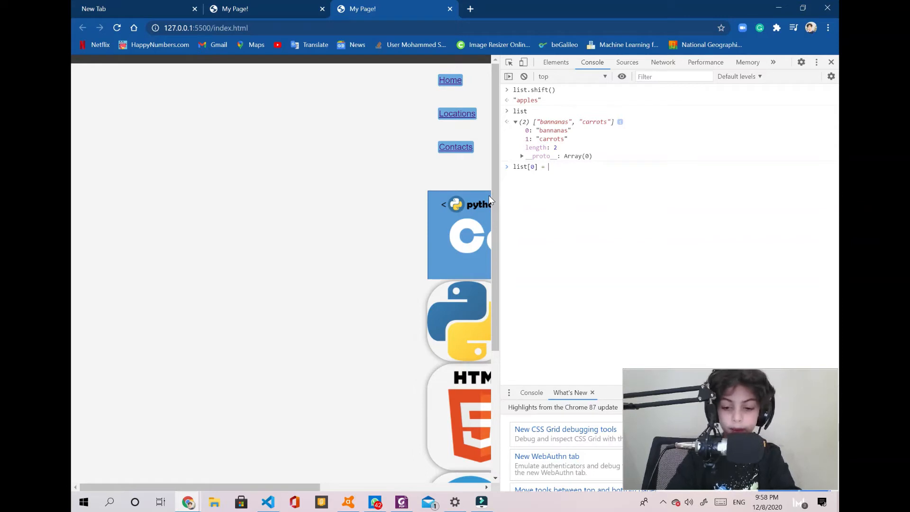
Step: Assign list[0] = ["apples"] and print list as [Array(1), "carrots"]
{"action": "type", "text": "[]"}
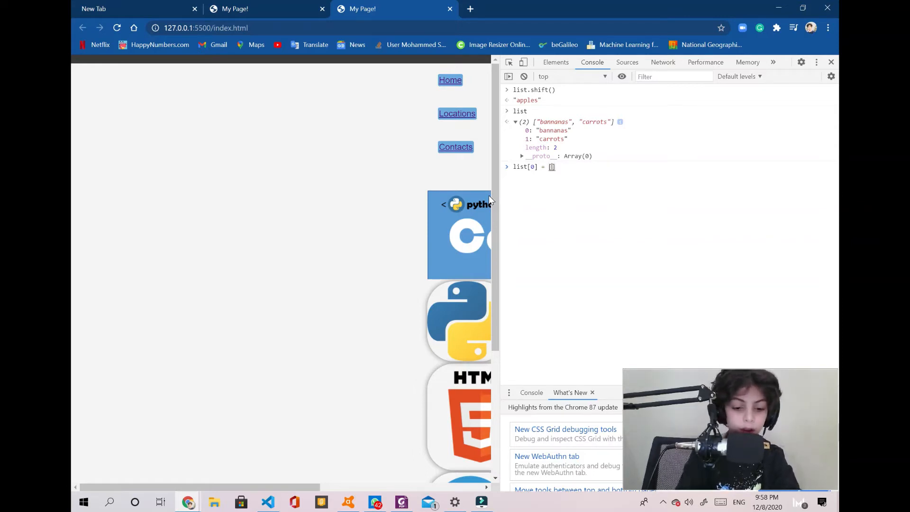
{"action": "type", "text": "apples\""}
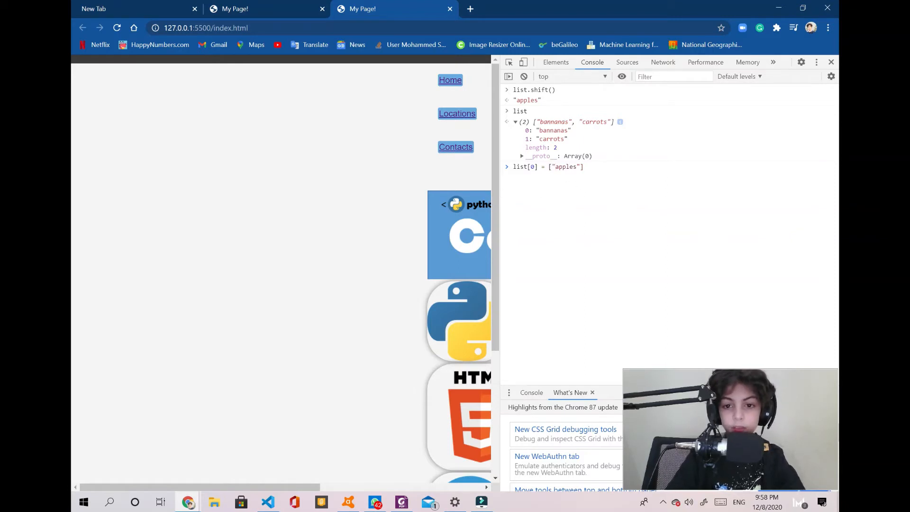
{"action": "key", "text": "Enter"}
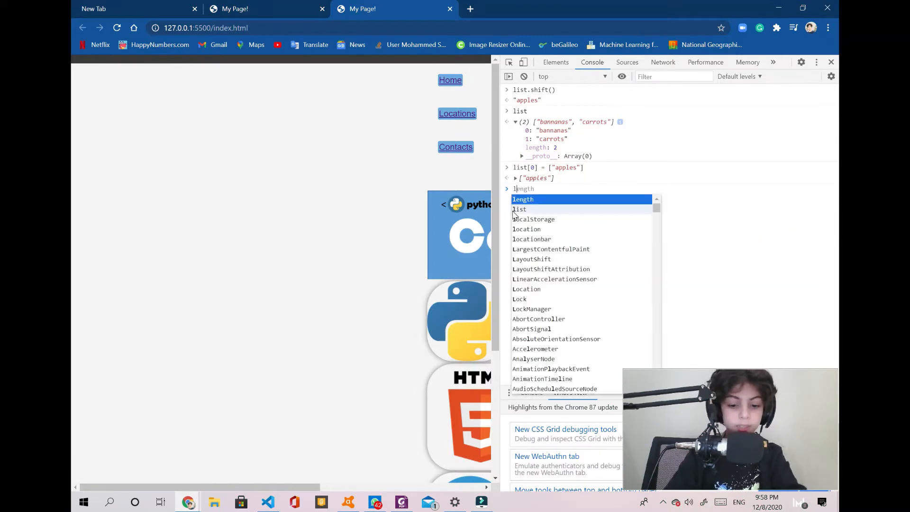
{"action": "type", "text": "list"}
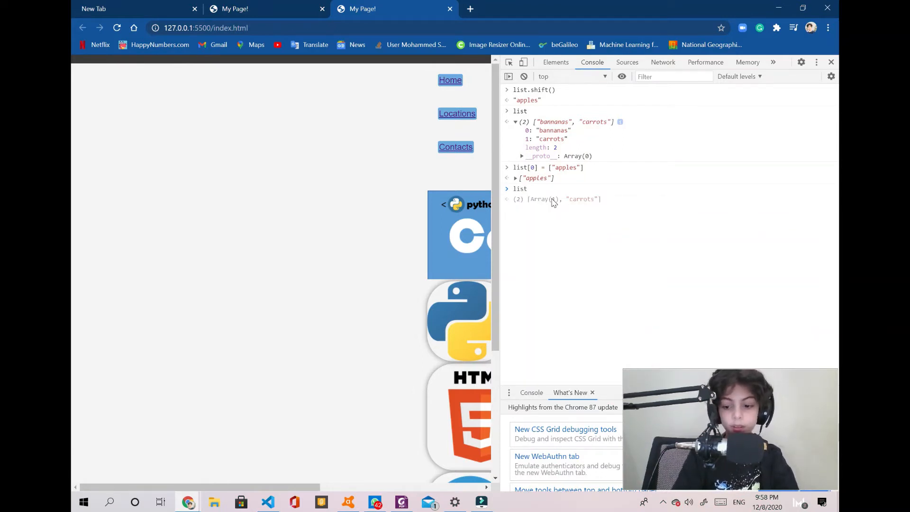
Step: Expand the list result, its nested apples array and prototype methods, then collapse them
{"action": "left_click", "coordinate": [514, 200]}
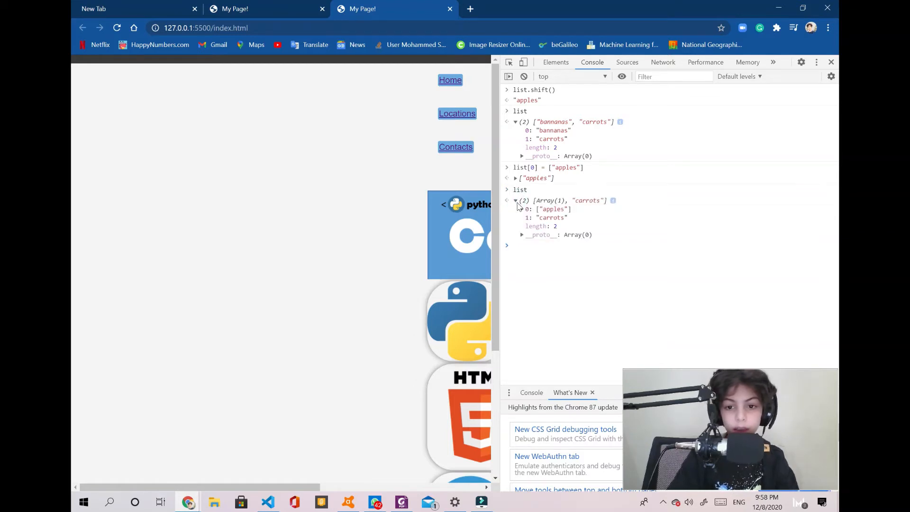
{"action": "left_click", "coordinate": [522, 208]}
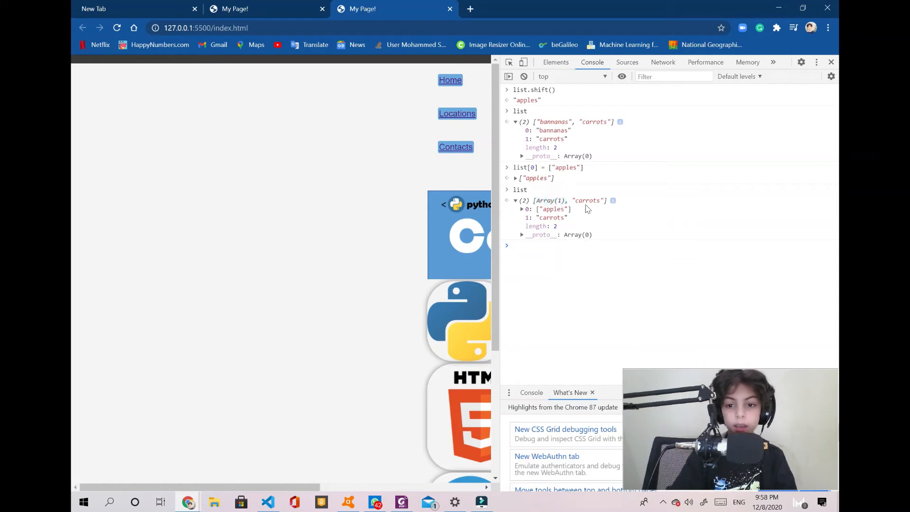
{"action": "left_click", "coordinate": [521, 208]}
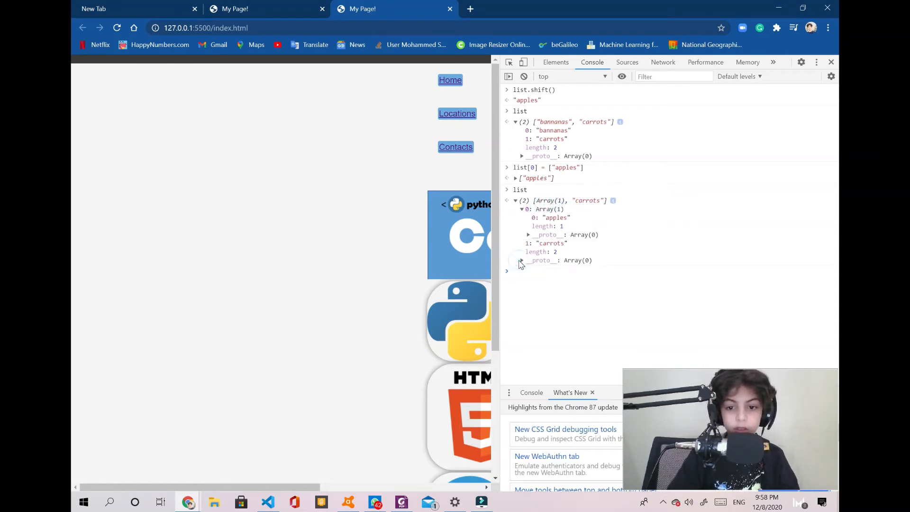
{"action": "left_click", "coordinate": [523, 260]}
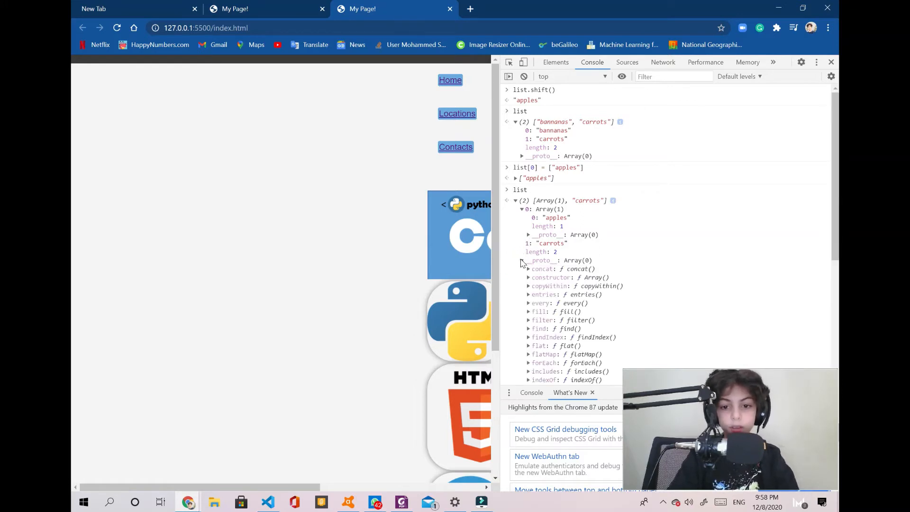
{"action": "mouse_move", "coordinate": [539, 290]}
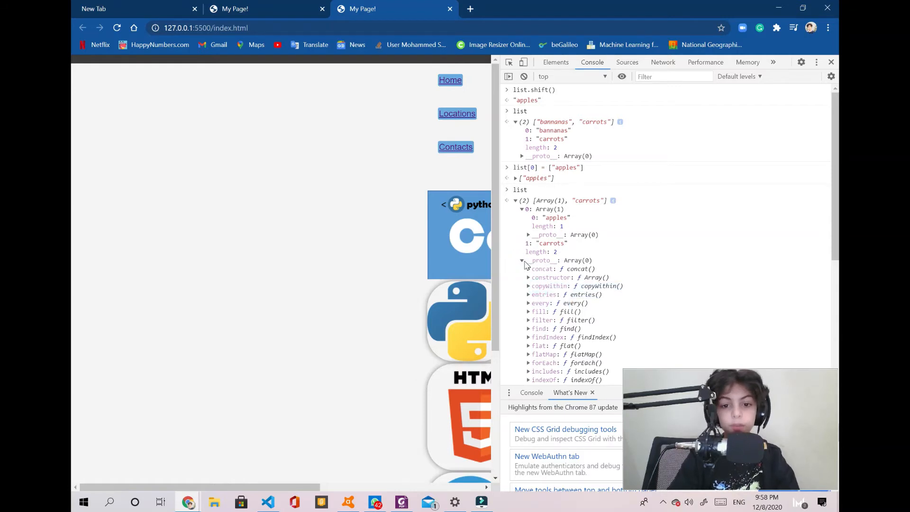
{"action": "left_click", "coordinate": [529, 235]}
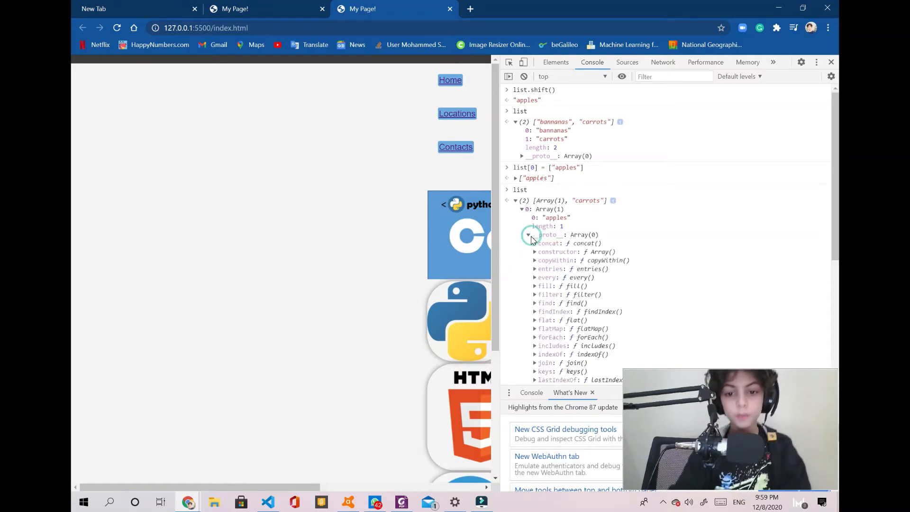
{"action": "left_click", "coordinate": [528, 235]}
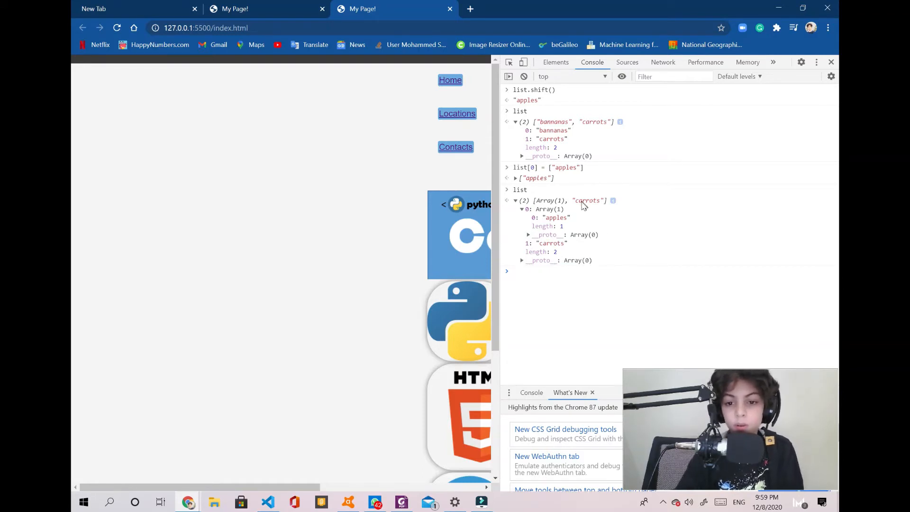
{"action": "left_click", "coordinate": [534, 217]}
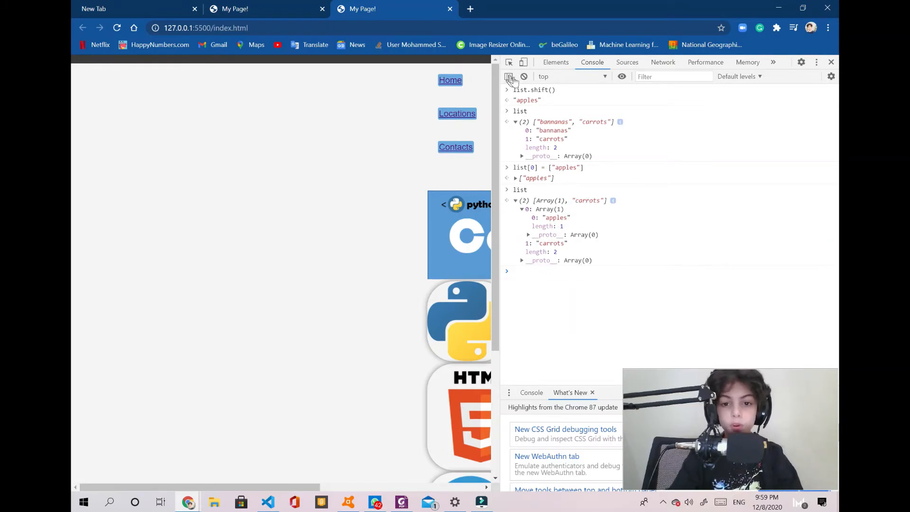
Step: Clear the console and evaluate list[1], which returns "carrots"
{"action": "left_click", "coordinate": [508, 76]}
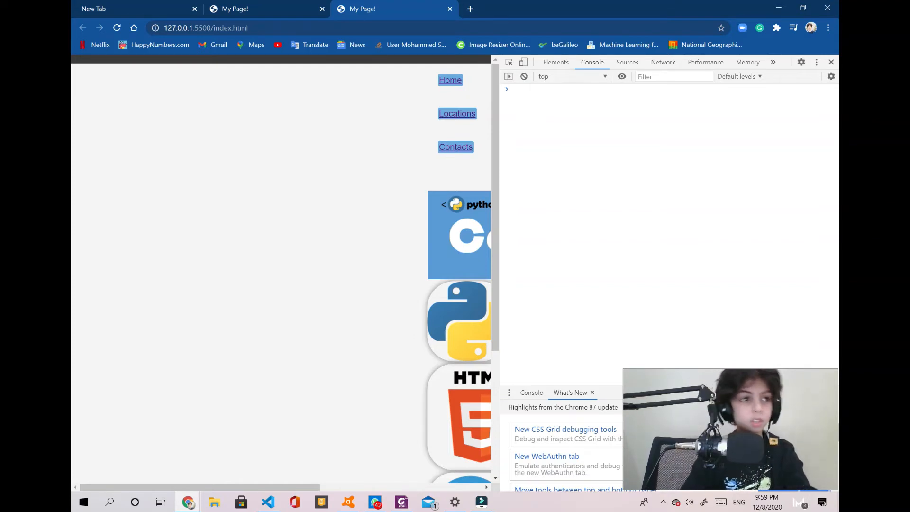
{"action": "left_click", "coordinate": [552, 89]}
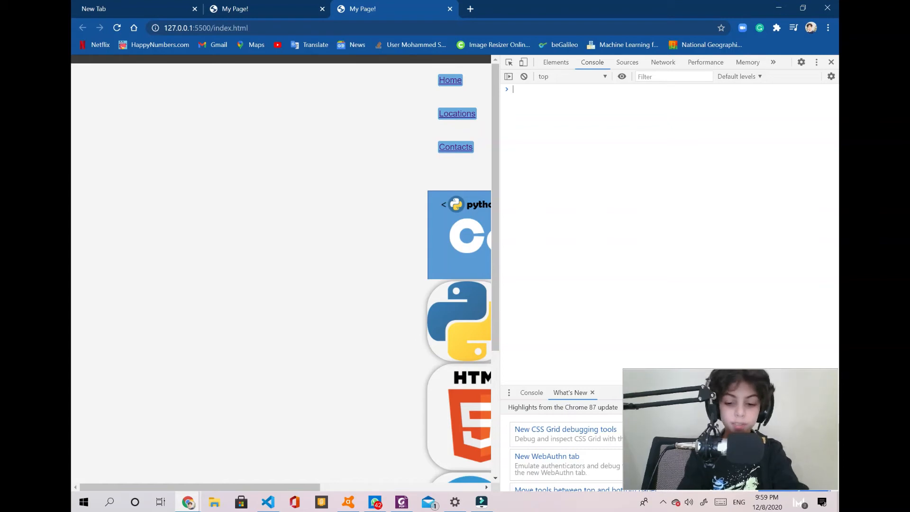
{"action": "type", "text": "list"}
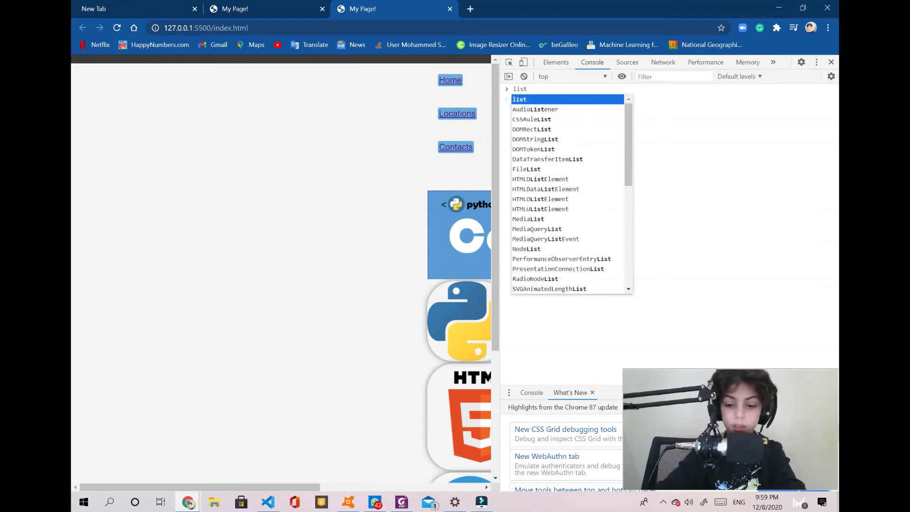
{"action": "type", "text": "["}
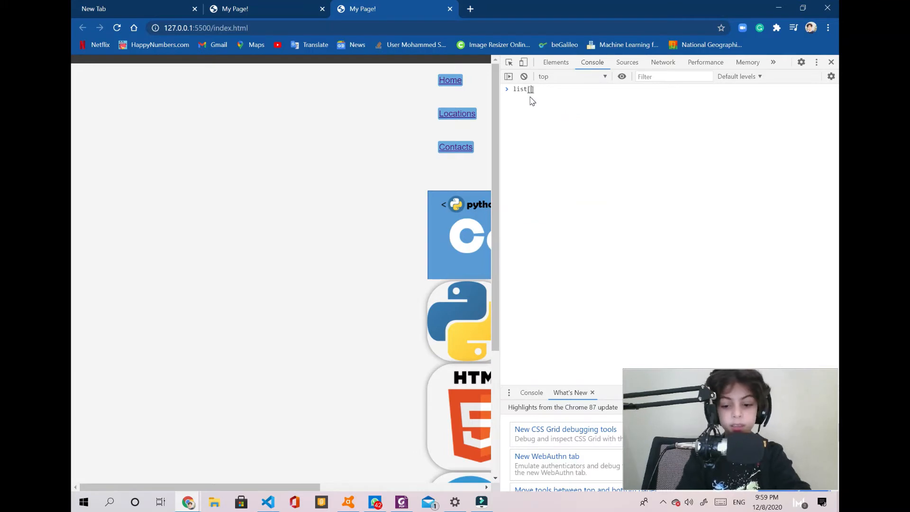
{"action": "key", "text": "Enter"}
{"action": "type", "text": "l"}
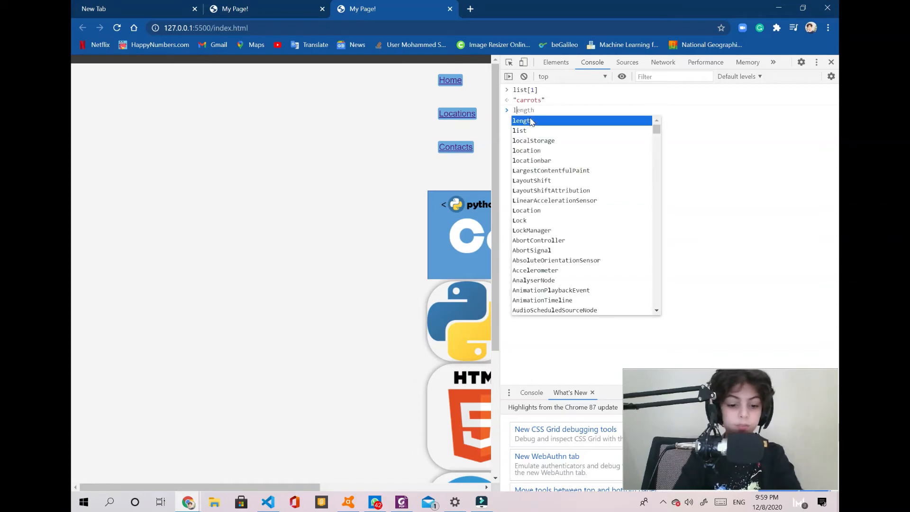
{"action": "key", "text": "Escape"}
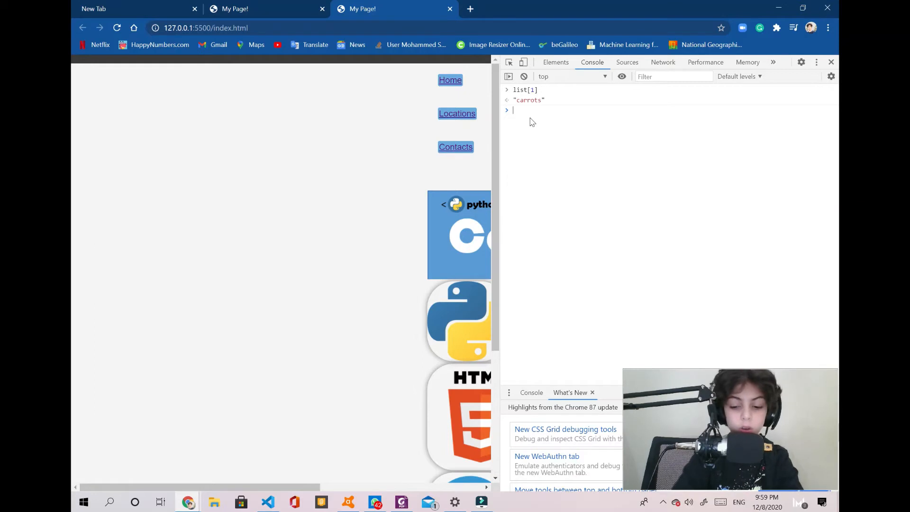
Step: Print list as [Array(1), "carrots"], expand the array and collapse it again
{"action": "type", "text": "las"}
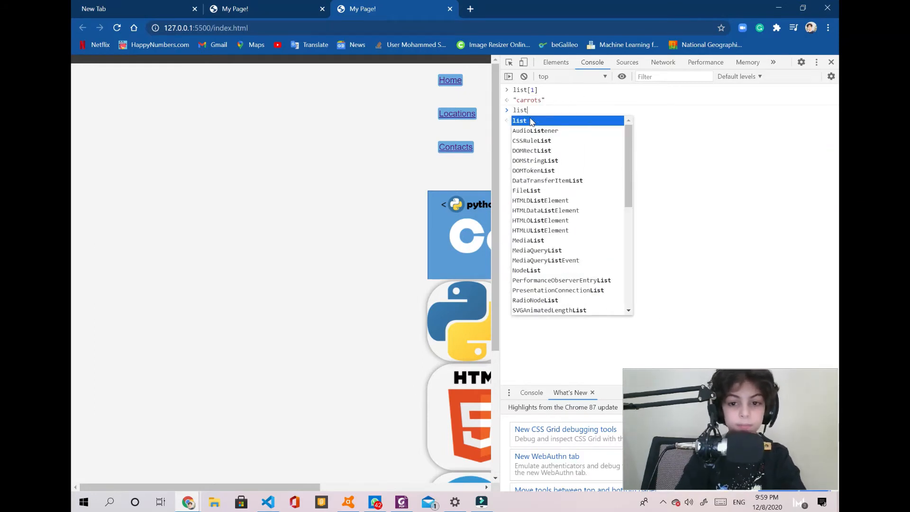
{"action": "key", "text": "Enter"}
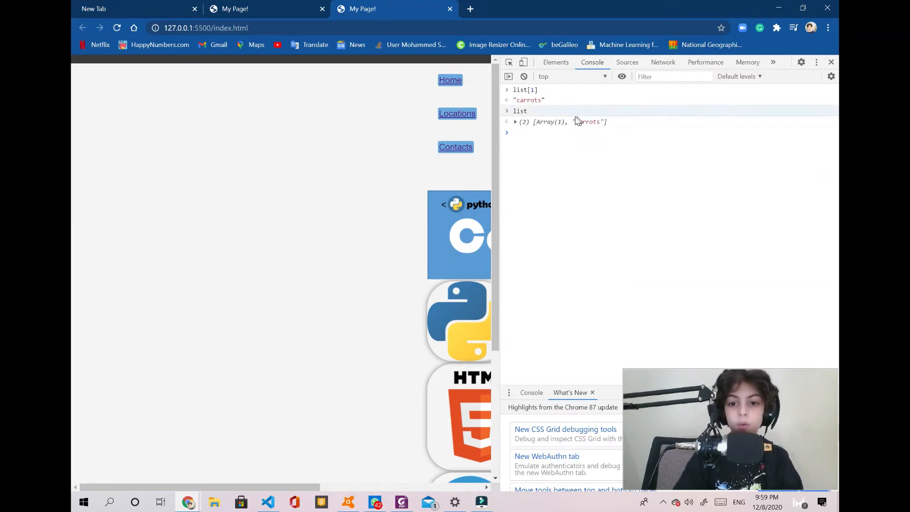
{"action": "mouse_move", "coordinate": [545, 114]}
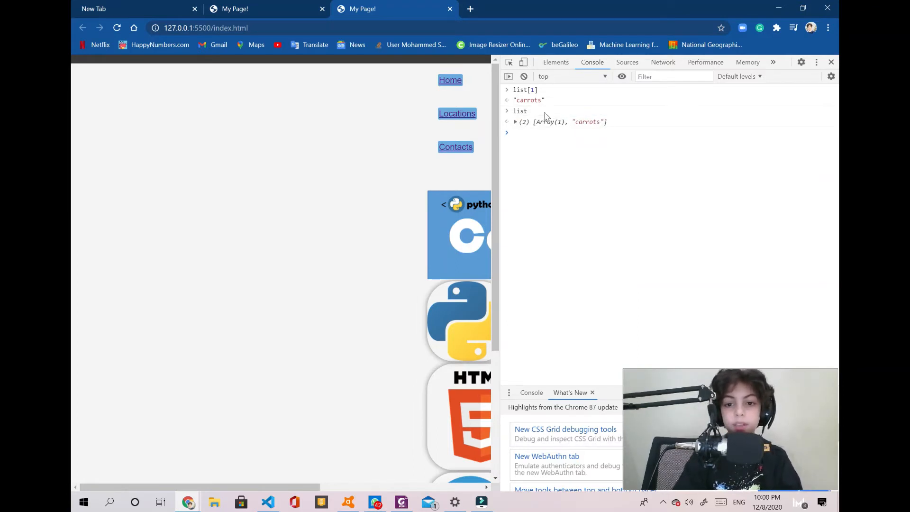
{"action": "left_click", "coordinate": [515, 122]}
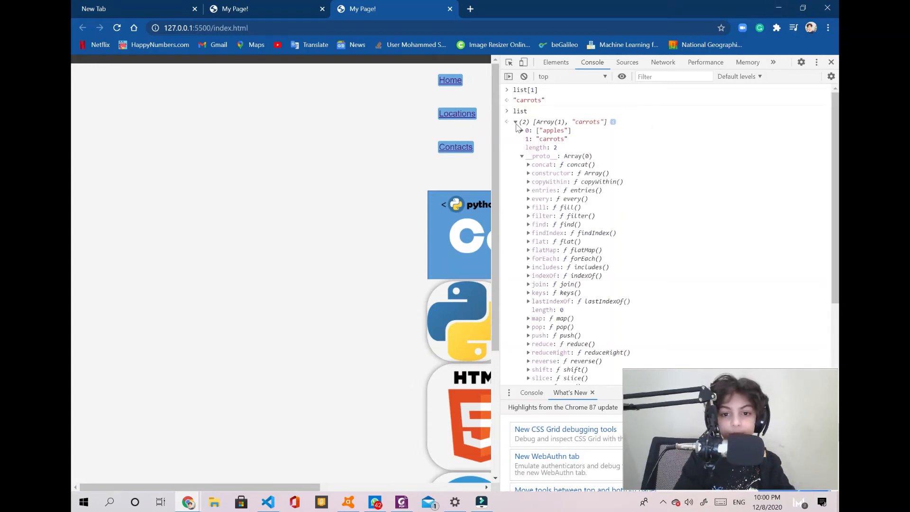
{"action": "left_click", "coordinate": [515, 121]}
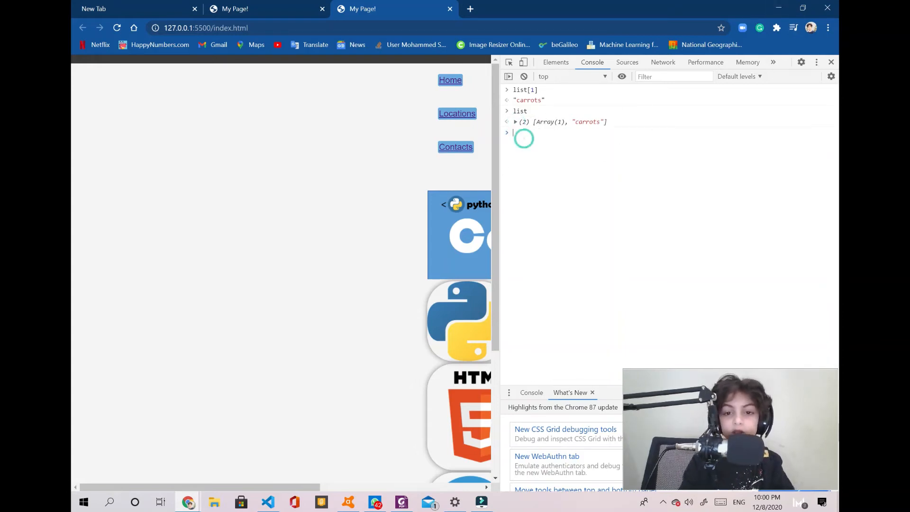
Step: Above var list in Main.js, write function go() { } with its braces
{"action": "left_click", "coordinate": [268, 503]}
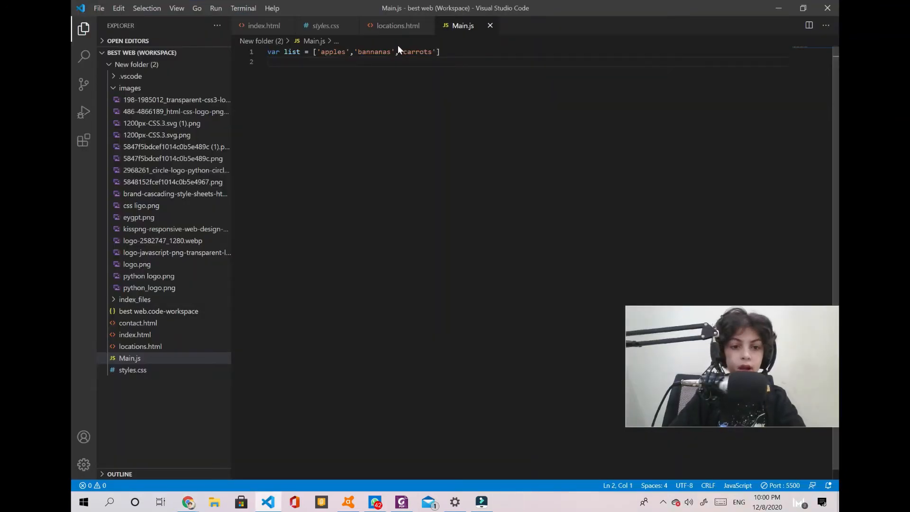
{"action": "left_click", "coordinate": [426, 51]}
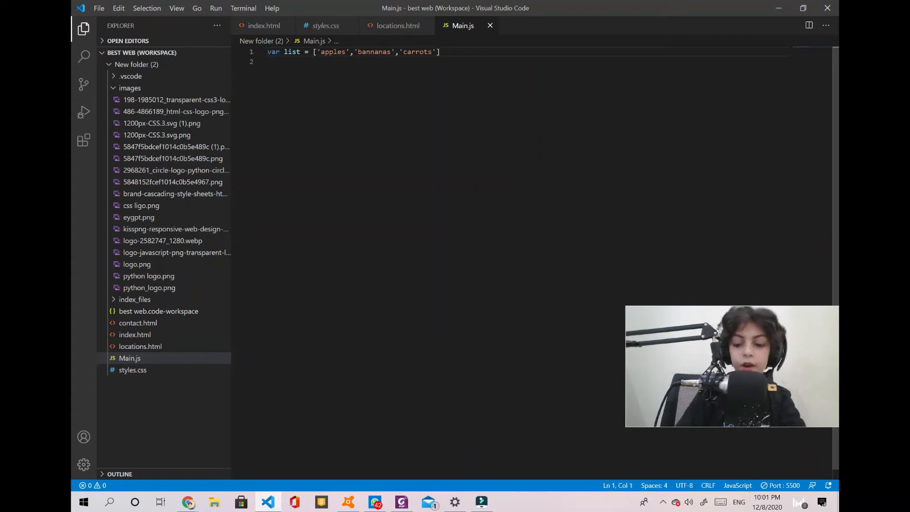
{"action": "key", "text": "Enter"}
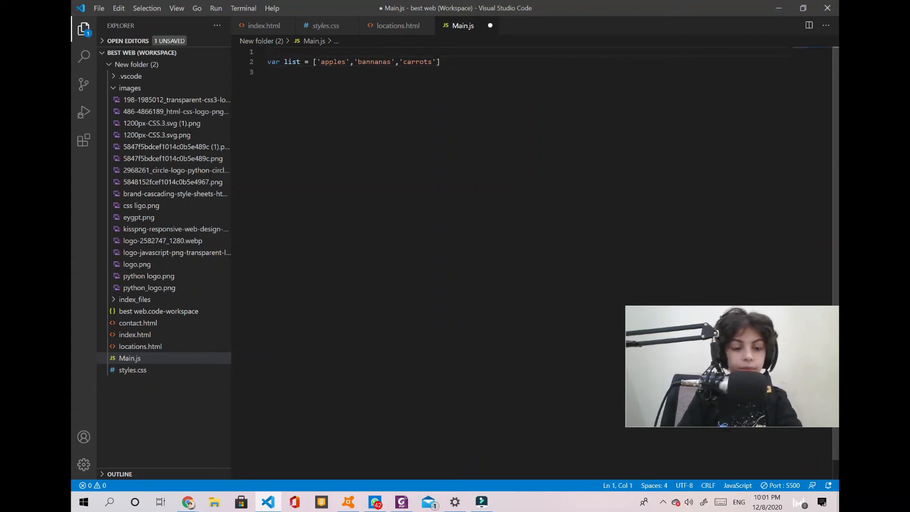
{"action": "type", "text": "f"}
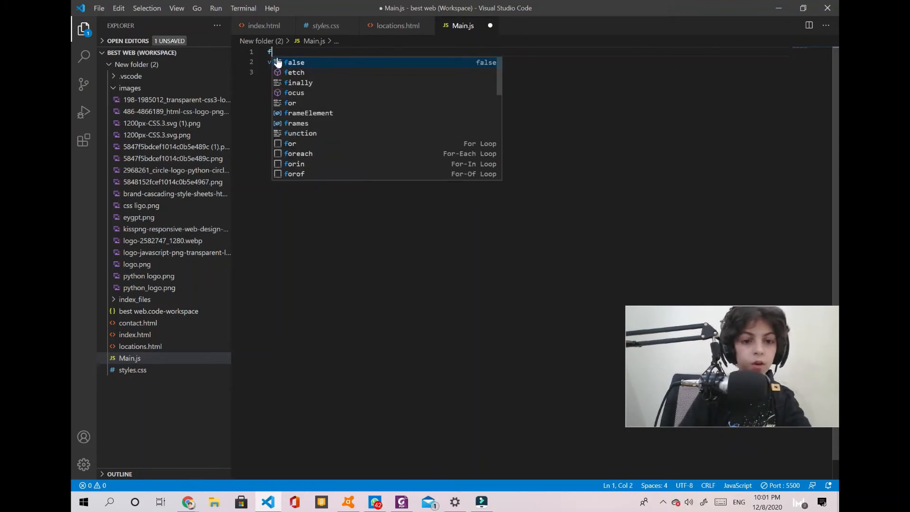
{"action": "type", "text": "un"}
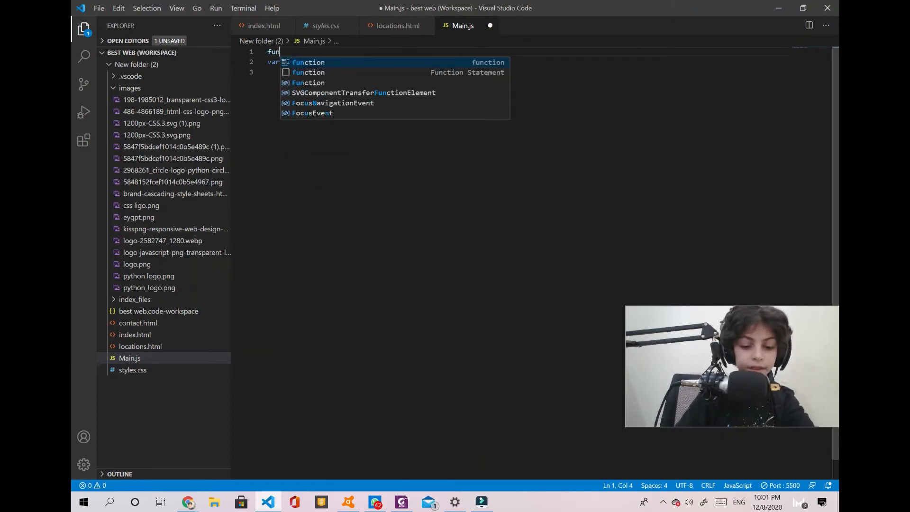
{"action": "type", "text": "tion"}
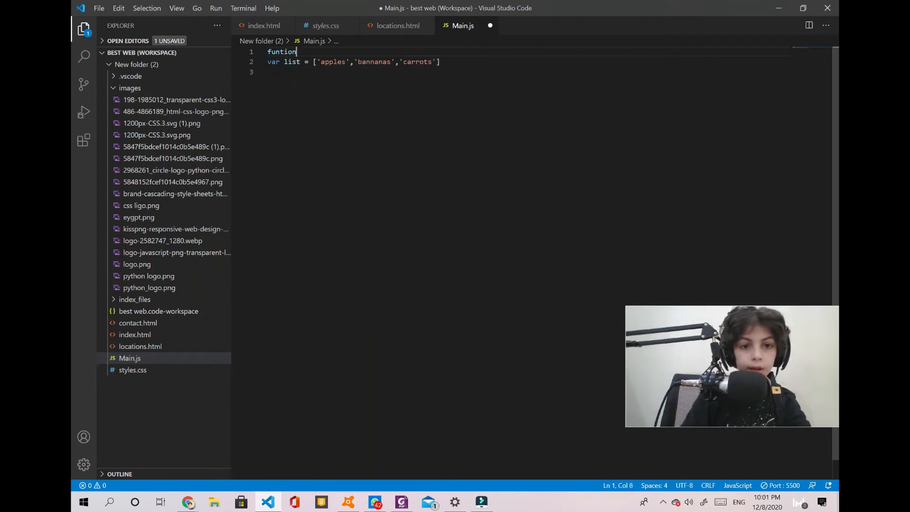
{"action": "type", "text": "go"}
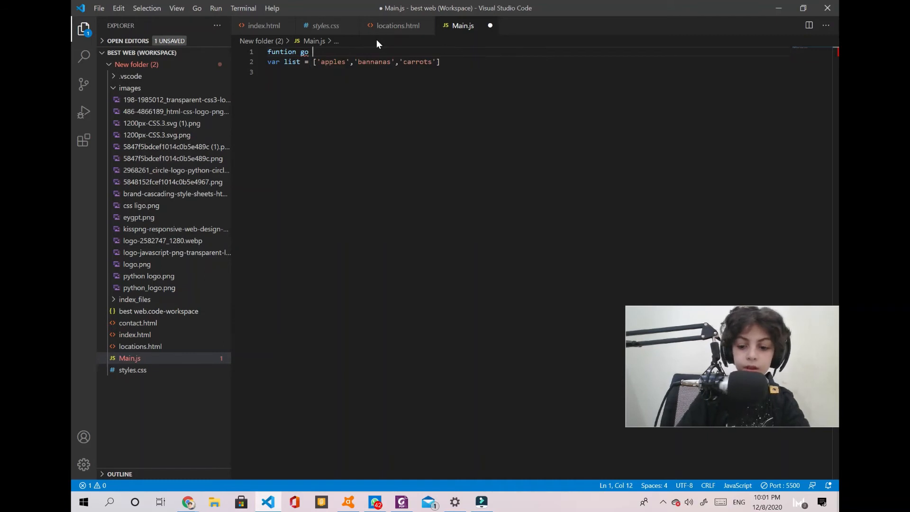
{"action": "key", "text": "Backspace"}
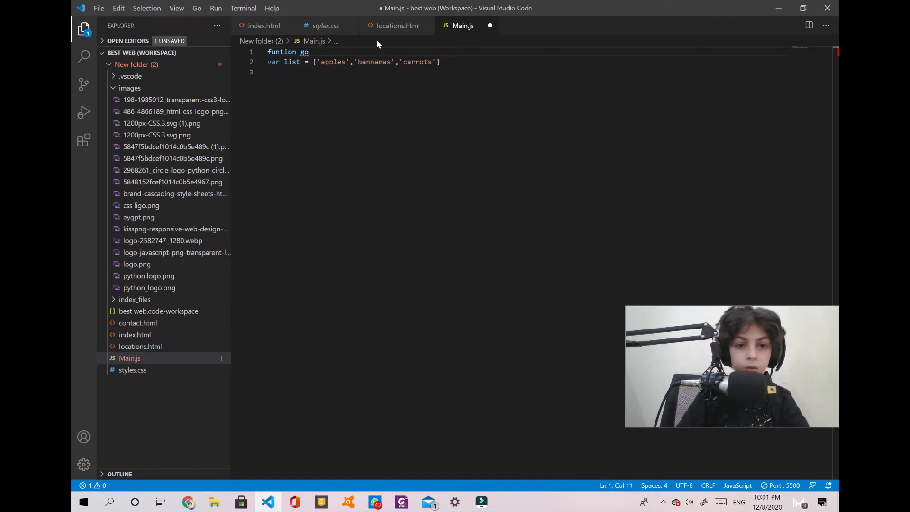
{"action": "type", "text": "="}
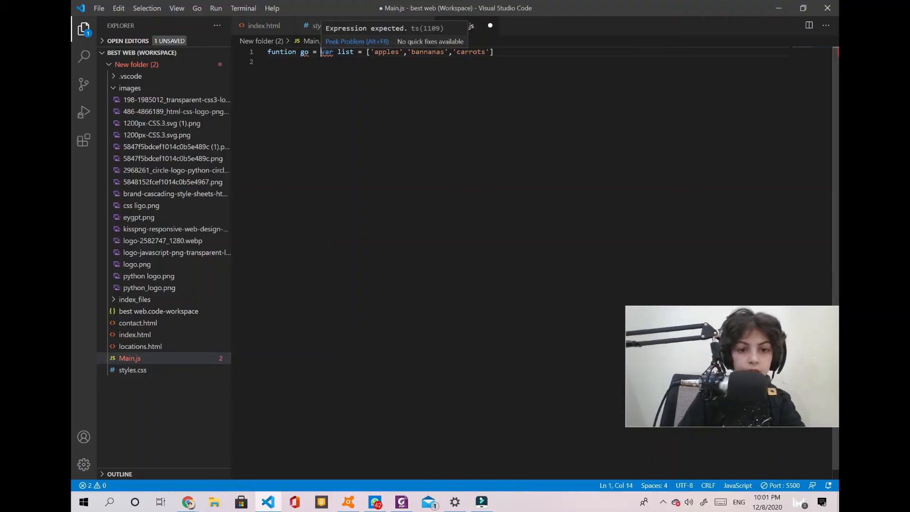
{"action": "key", "text": "Enter"}
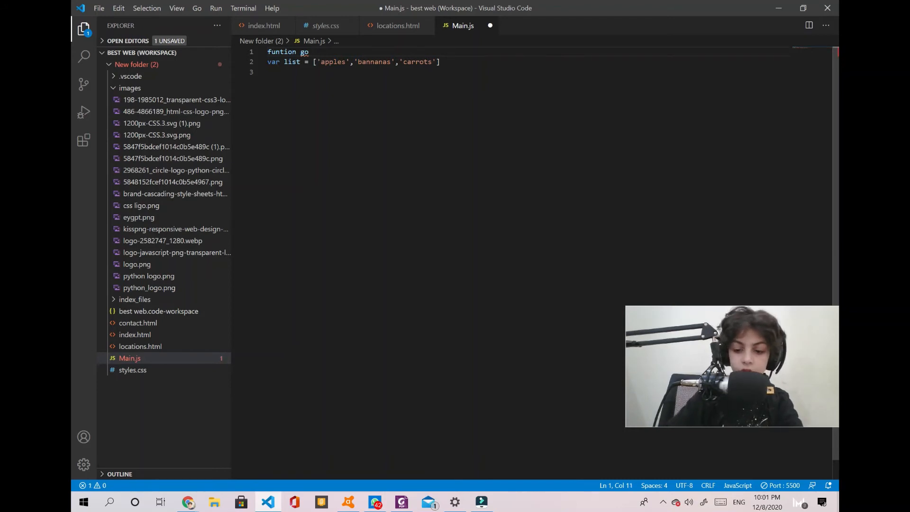
{"action": "type", "text": "()"}
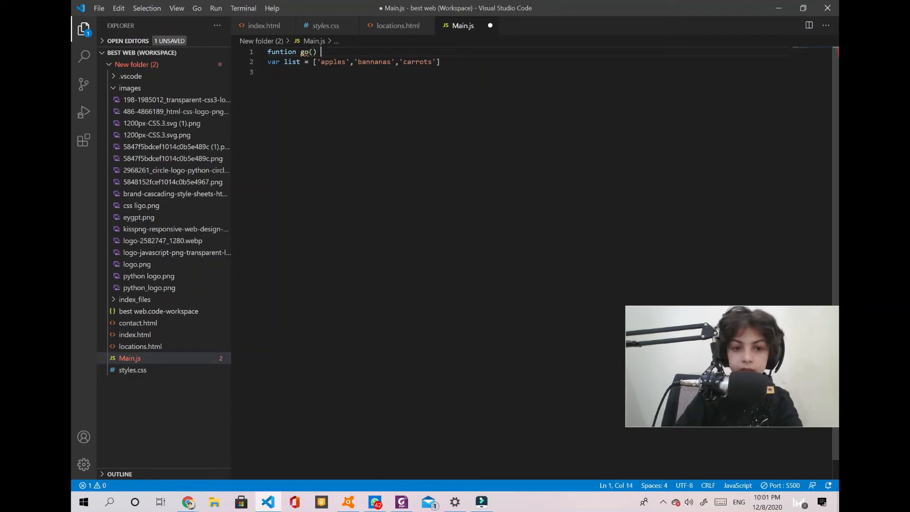
{"action": "left_click", "coordinate": [267, 62]}
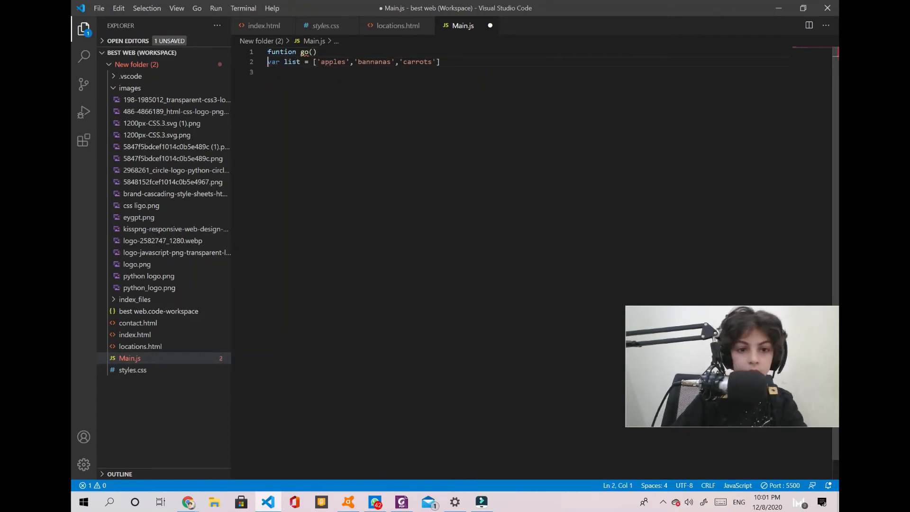
{"action": "type", "text": "{}"}
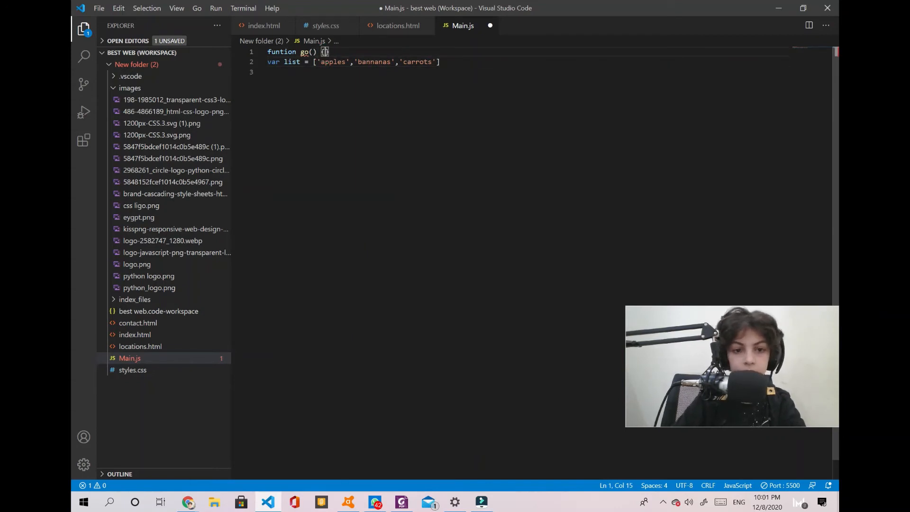
{"action": "left_click", "coordinate": [325, 51]}
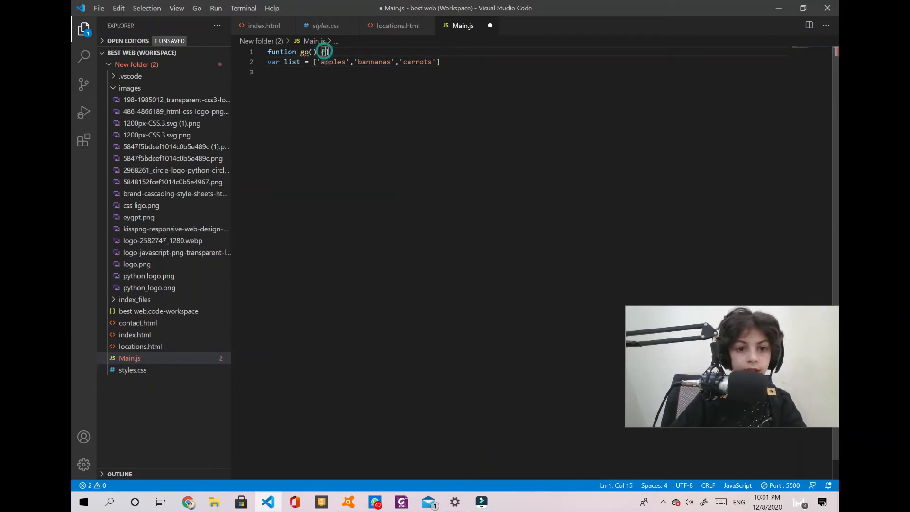
{"action": "type", "text": "{"}
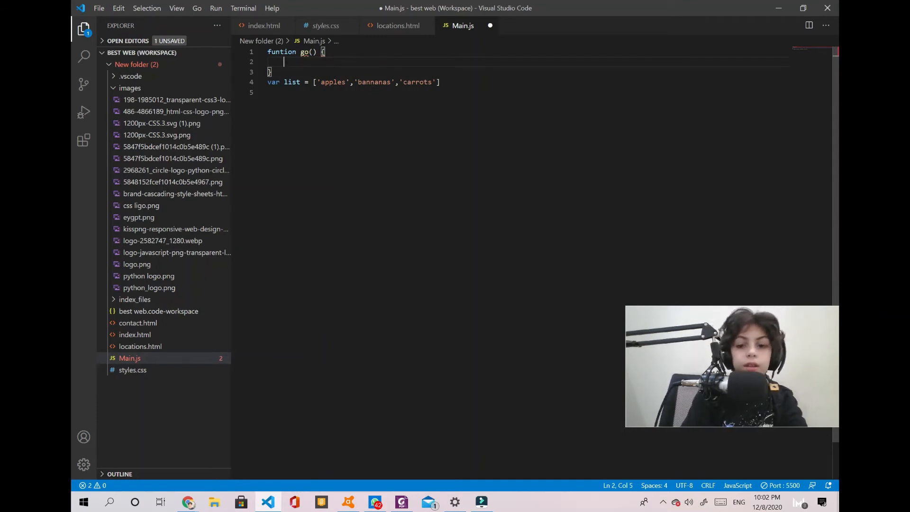
Step: Inside go(), write alert("Coding For kids") and fix the misspelled keyword
{"action": "type", "text": "a"}
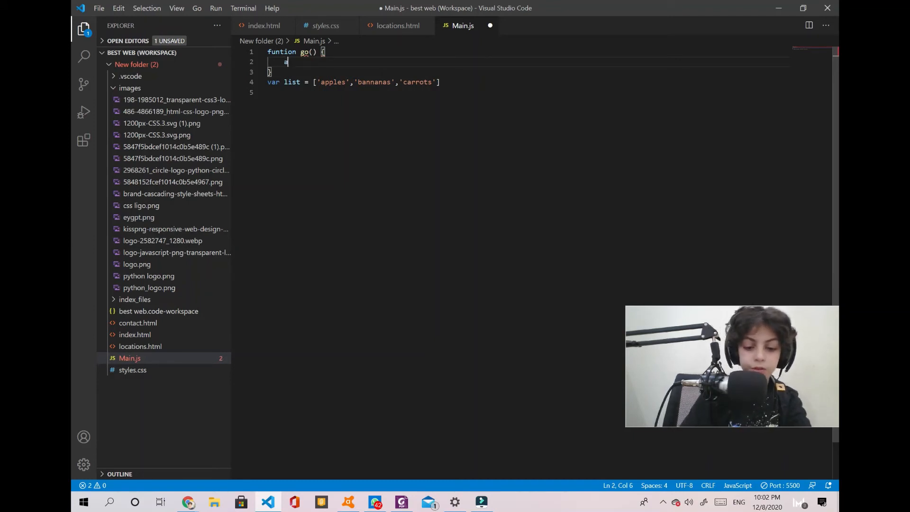
{"action": "type", "text": "alert"}
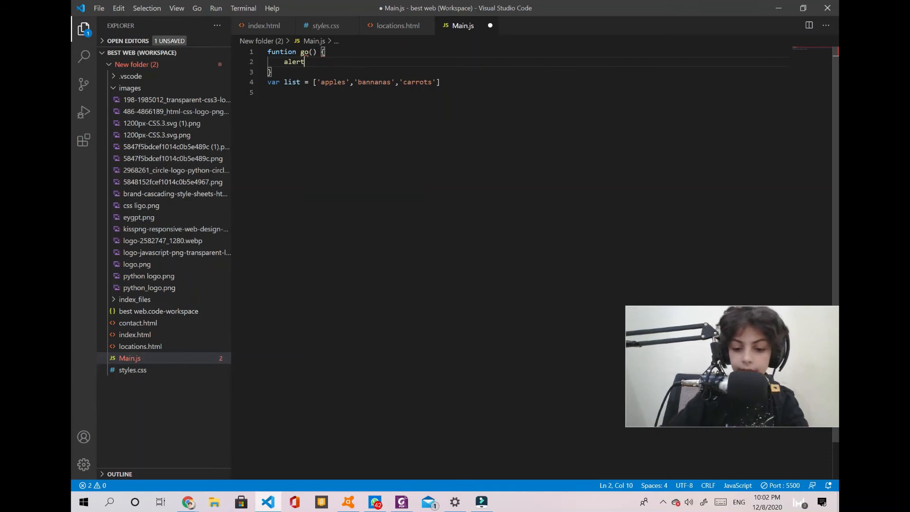
{"action": "type", "text": "("}
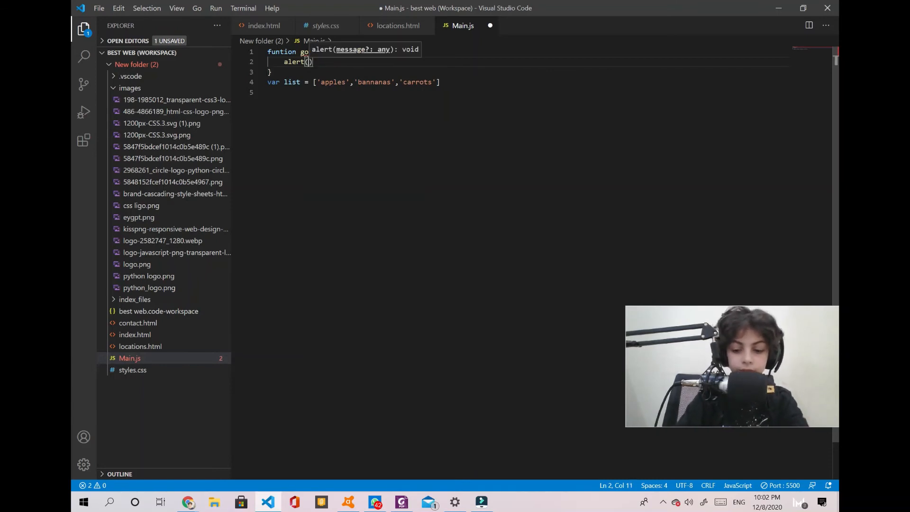
{"action": "type", "text": "\"\""}
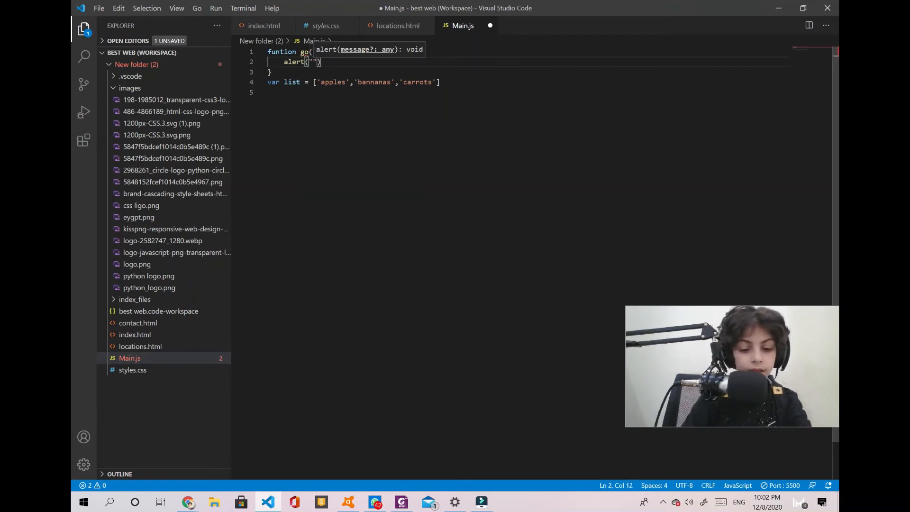
{"action": "type", "text": "this"}
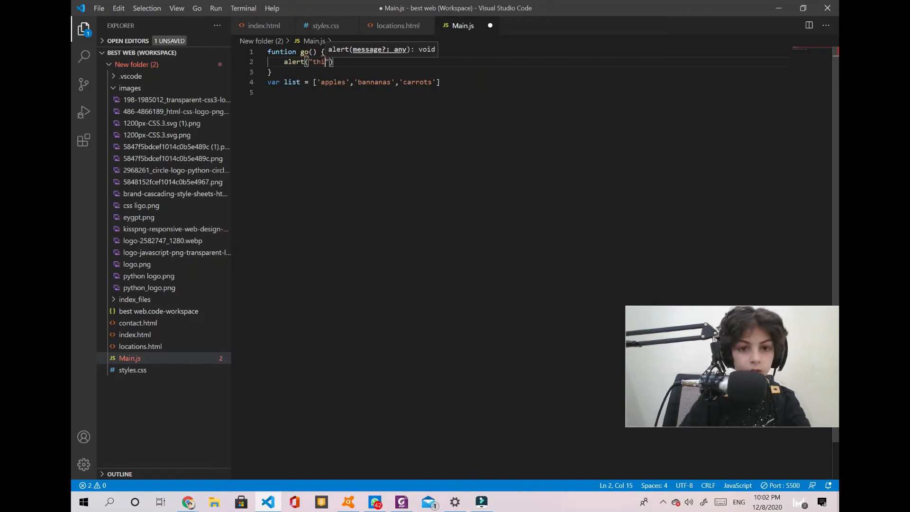
{"action": "key", "text": "Backspace"}
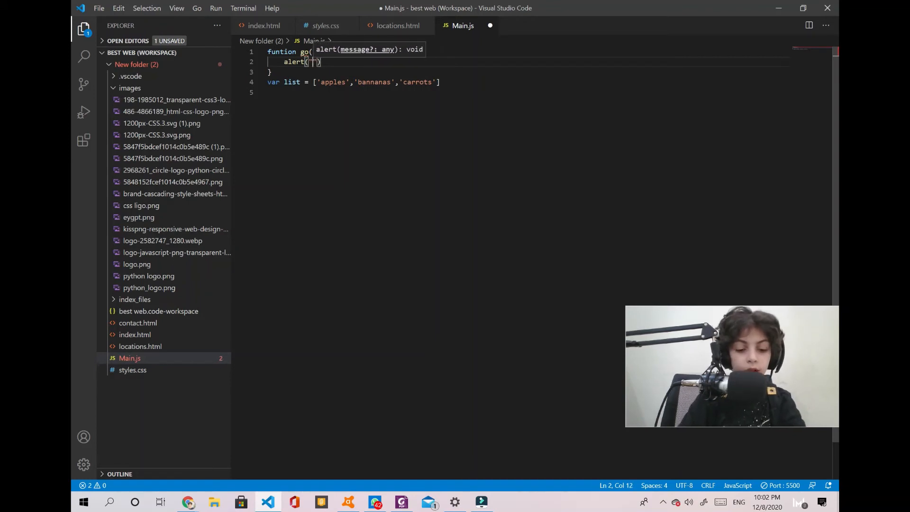
{"action": "type", "text": "Coding For"}
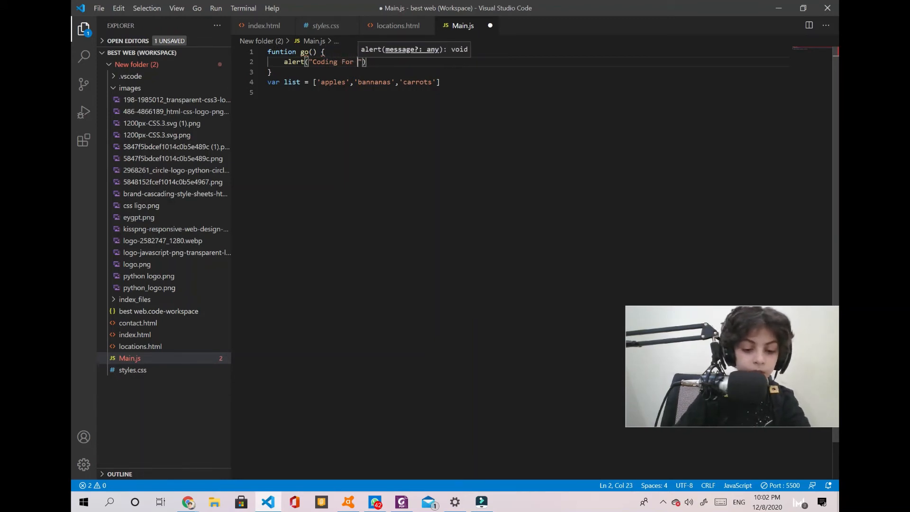
{"action": "type", "text": "kis"}
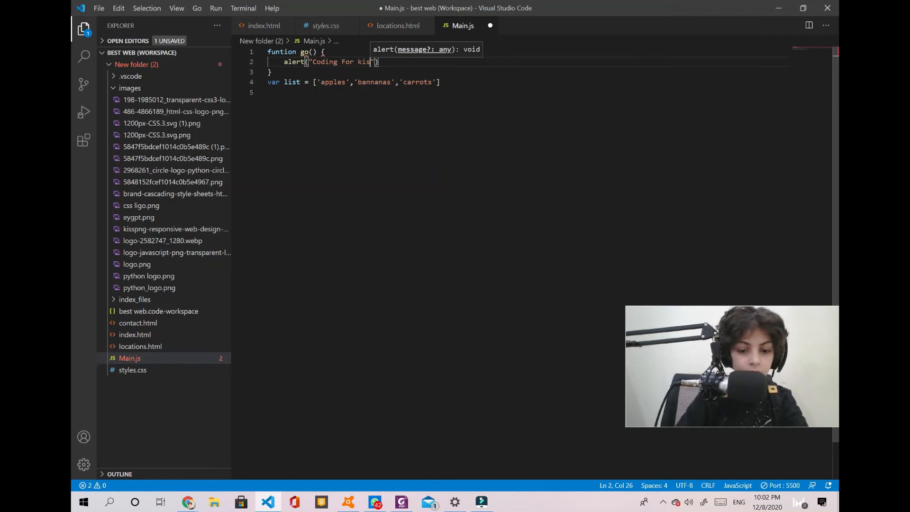
{"action": "type", "text": "s"}
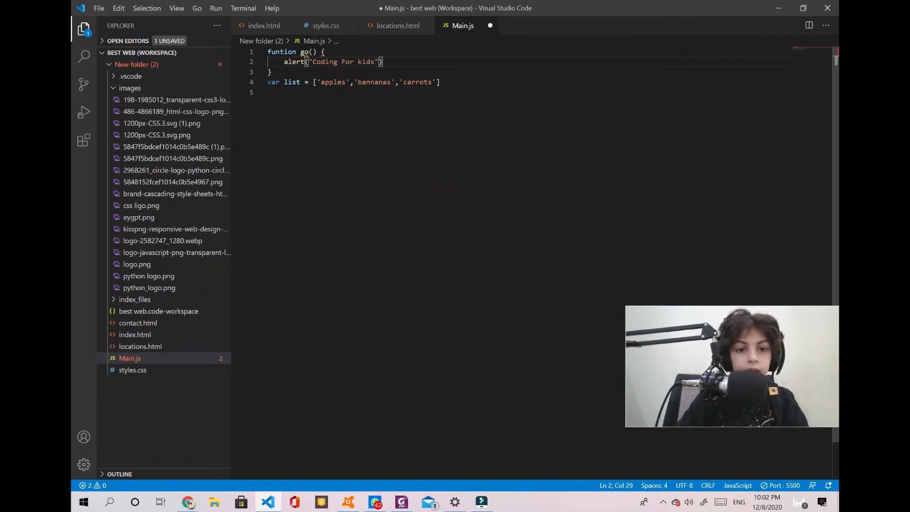
{"action": "left_click", "coordinate": [267, 92]}
{"action": "type", "text": "c"}
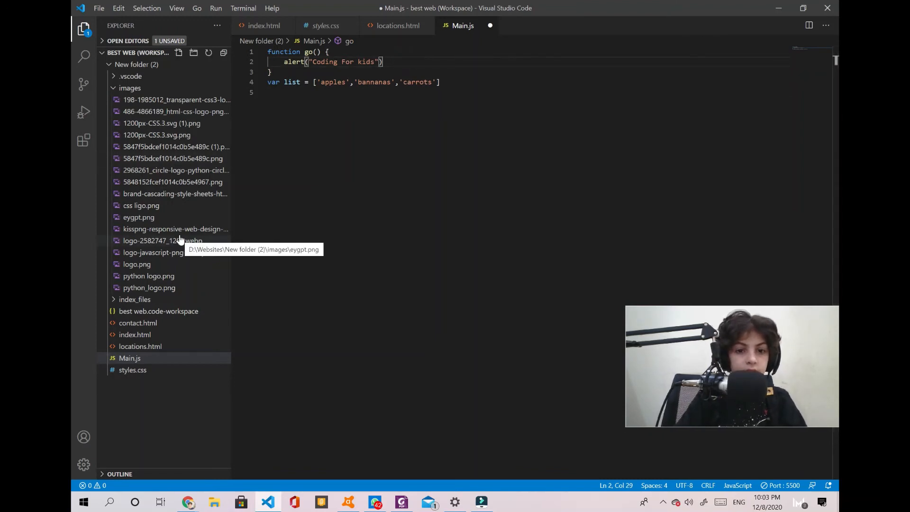
{"action": "left_click", "coordinate": [299, 52]}
{"action": "type", "text": ";"}
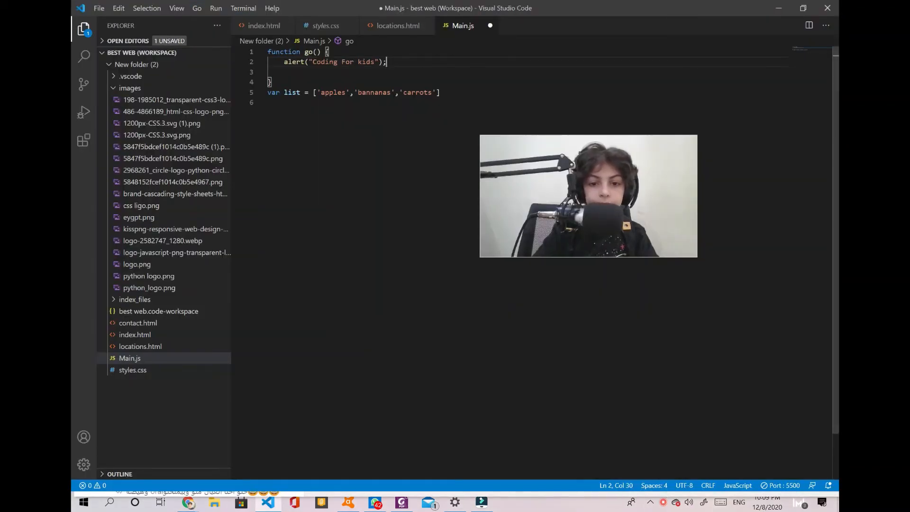
Step: Append go after 'carrots' as a fourth item in the list array
{"action": "left_click", "coordinate": [399, 68]}
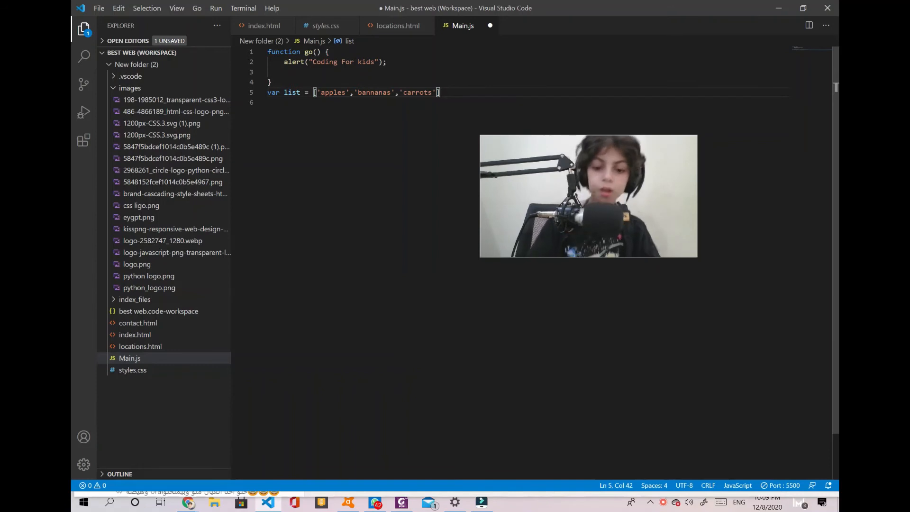
{"action": "type", "text": ","}
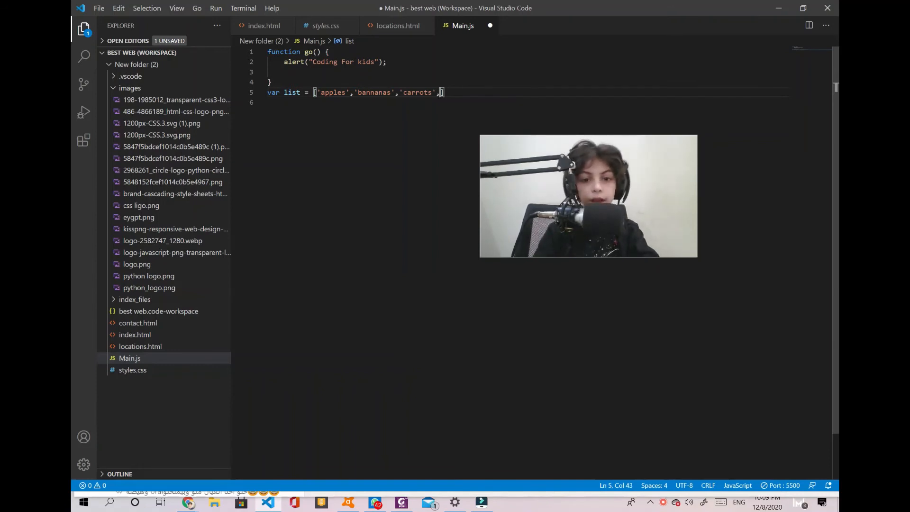
{"action": "type", "text": "gp"}
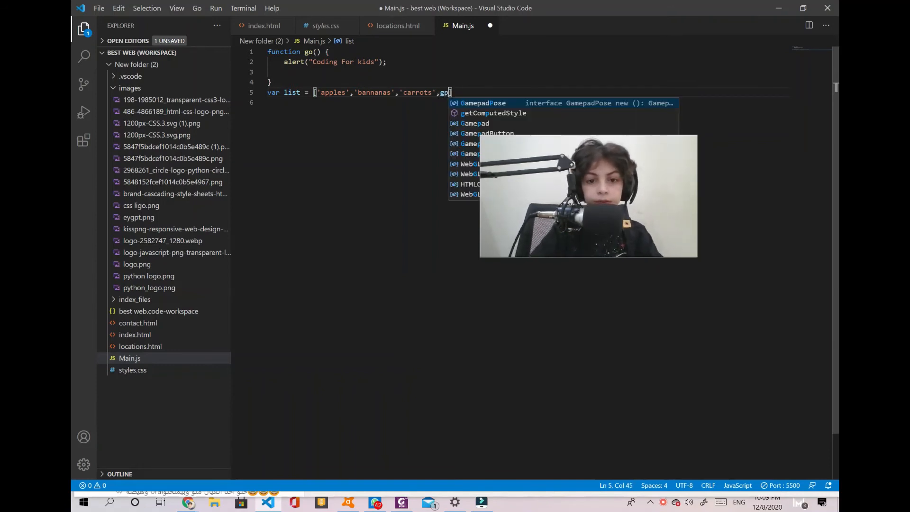
{"action": "type", "text": "o"}
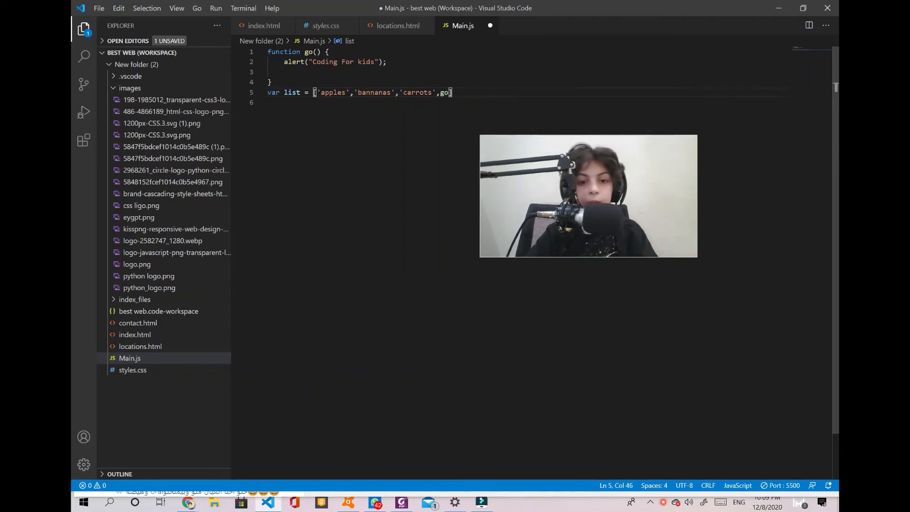
Step: Open index.html, save all changed files, and switch to the live page in Chrome
{"action": "left_click", "coordinate": [138, 323]}
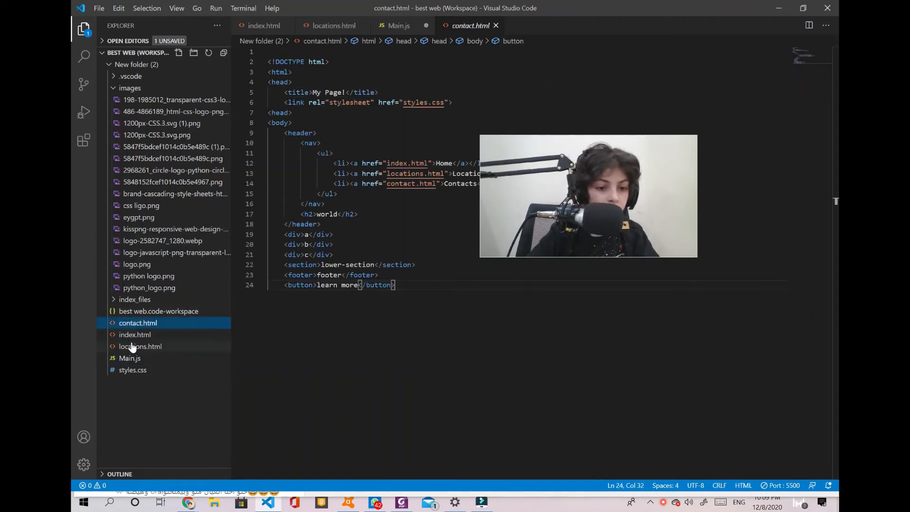
{"action": "left_click", "coordinate": [135, 335]}
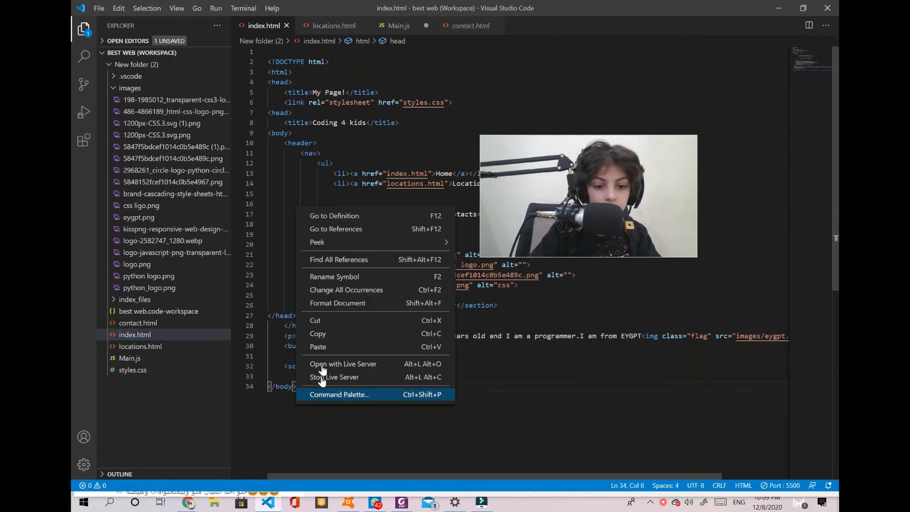
{"action": "left_click", "coordinate": [338, 395]}
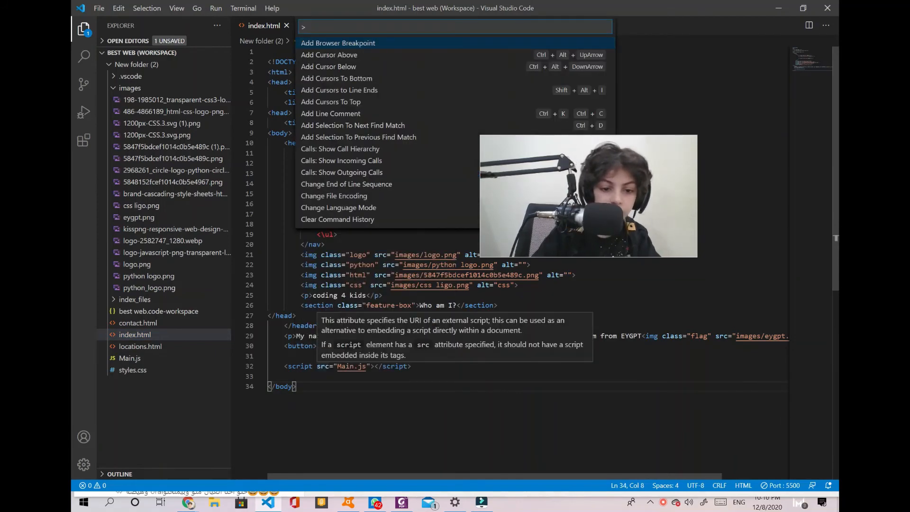
{"action": "key", "text": "Escape"}
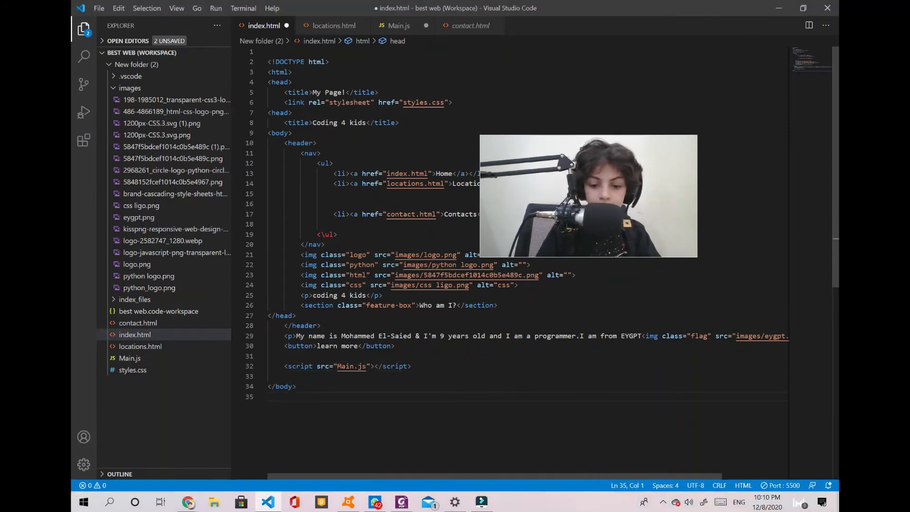
{"action": "key", "text": "Ctrl+S"}
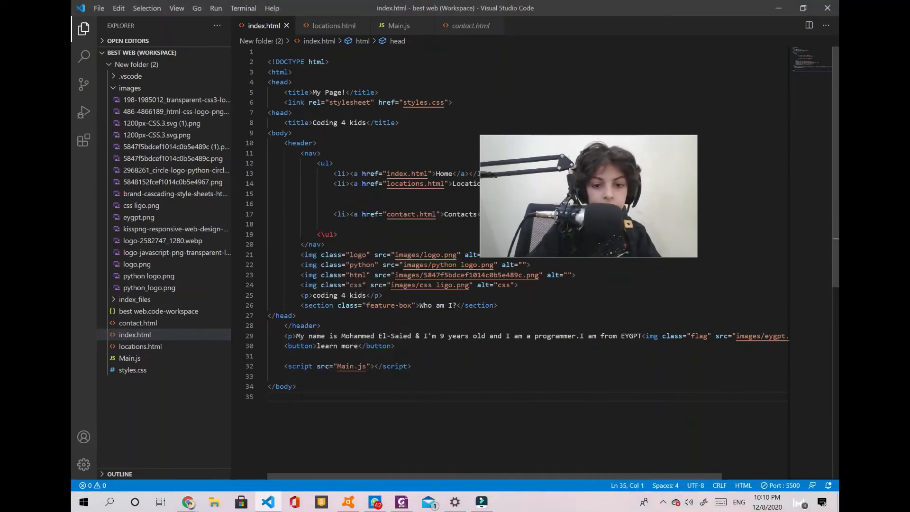
{"action": "left_click", "coordinate": [188, 502]}
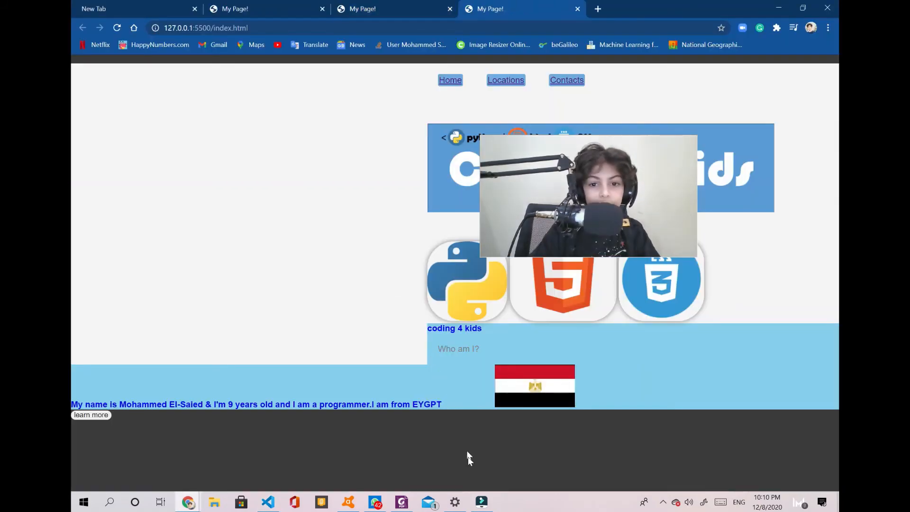
Step: Inspect the page, show the Console and print list as four items ending with the go function
{"action": "left_click_drag", "start_coordinate": [587, 195], "coordinate": [351, 238]}
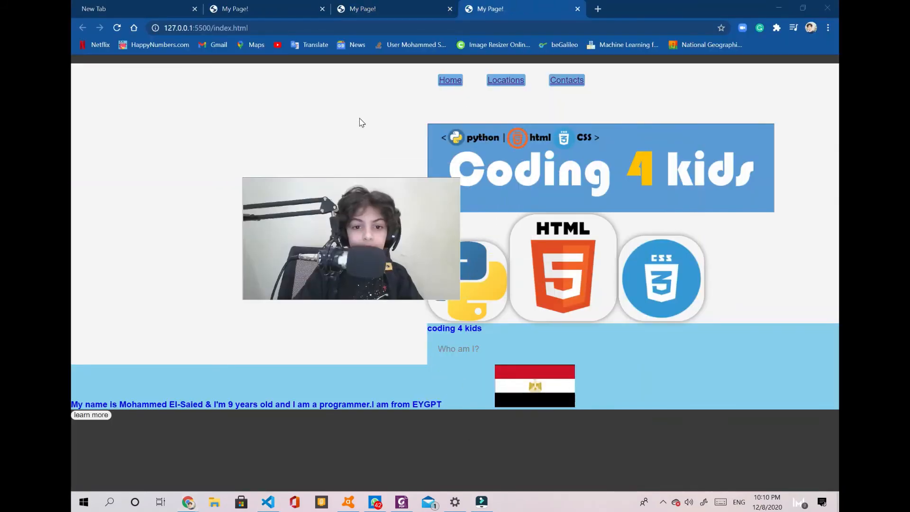
{"action": "right_click", "coordinate": [362, 122]}
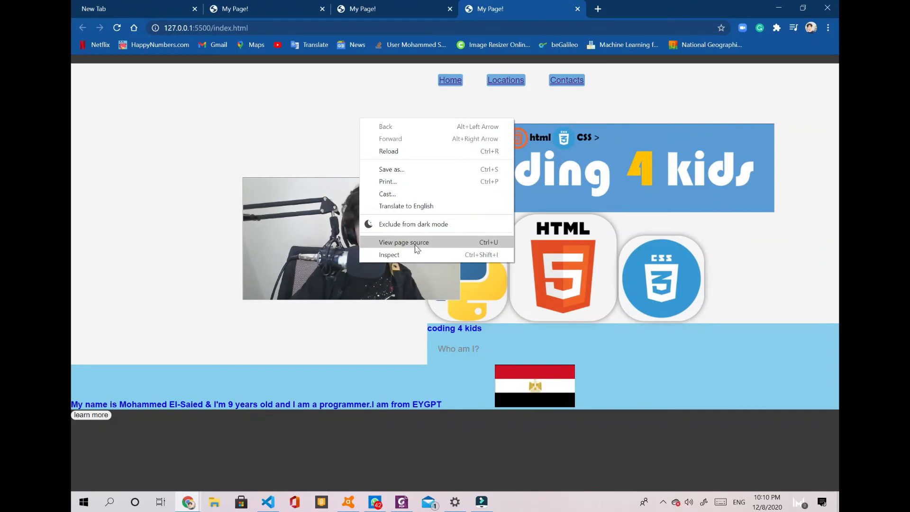
{"action": "left_click", "coordinate": [389, 254]}
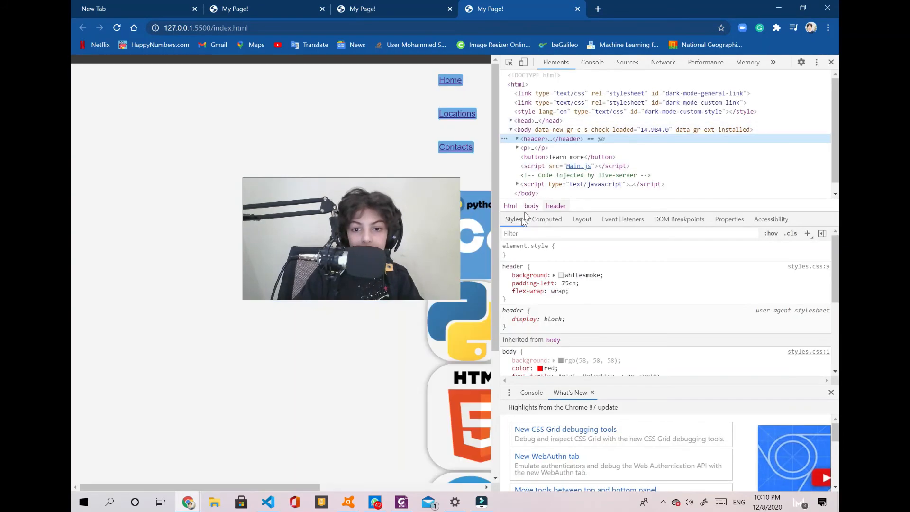
{"action": "left_click", "coordinate": [592, 62]}
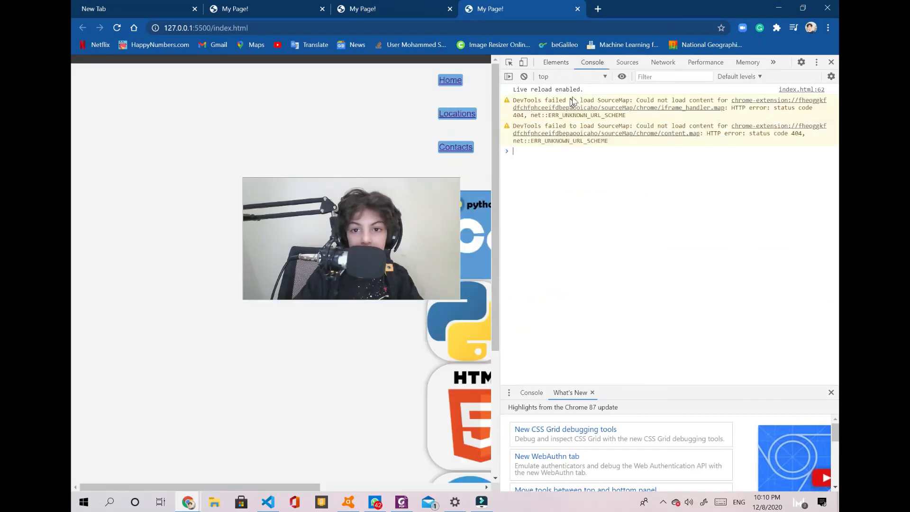
{"action": "type", "text": "list"}
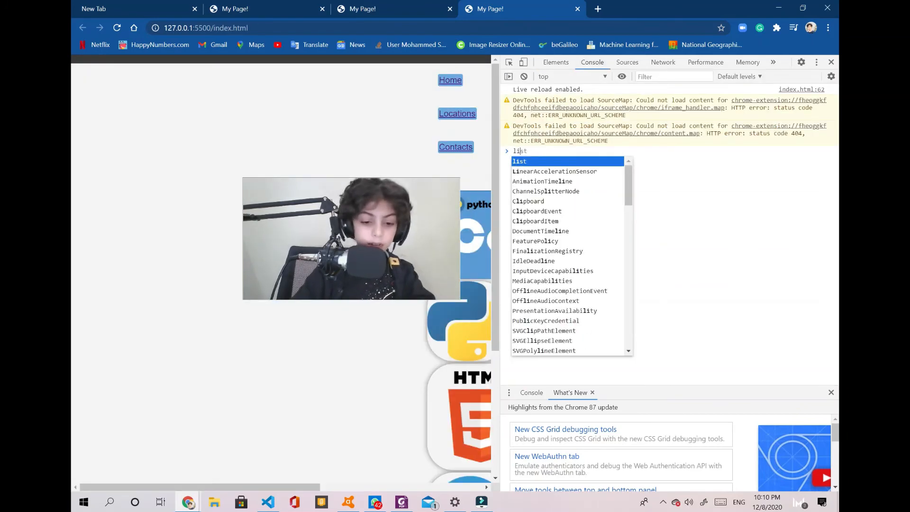
{"action": "key", "text": "Enter"}
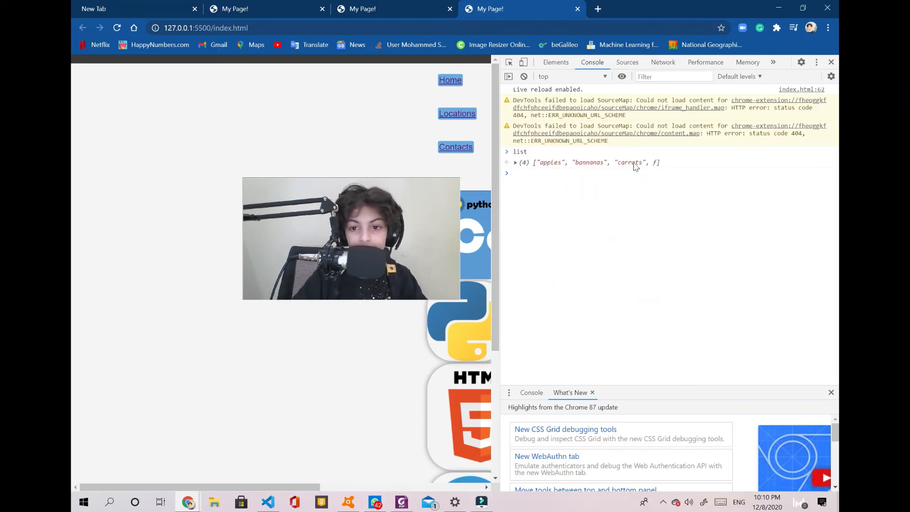
{"action": "left_click", "coordinate": [515, 162]}
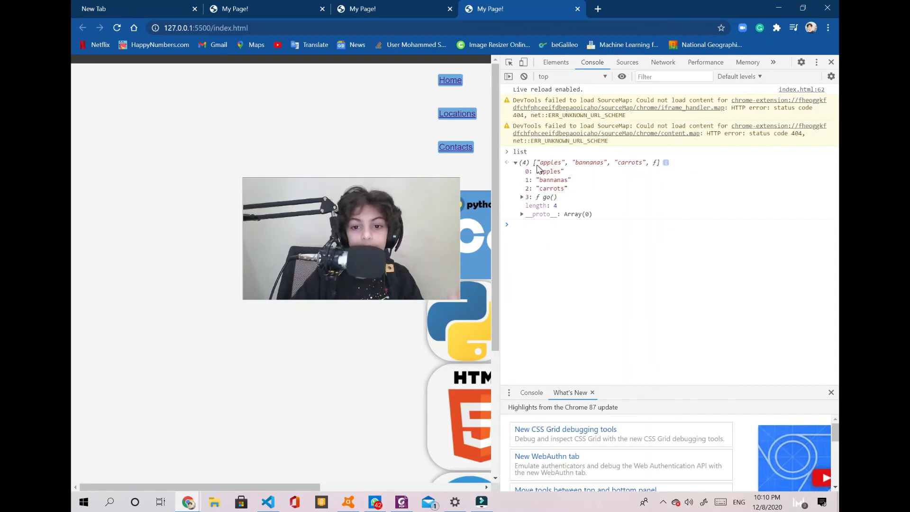
{"action": "mouse_move", "coordinate": [519, 167]}
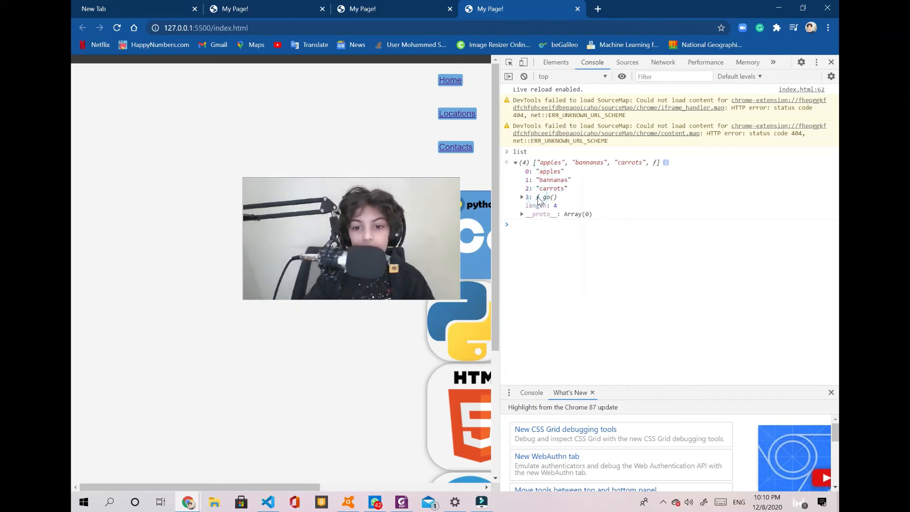
{"action": "left_click", "coordinate": [521, 197]}
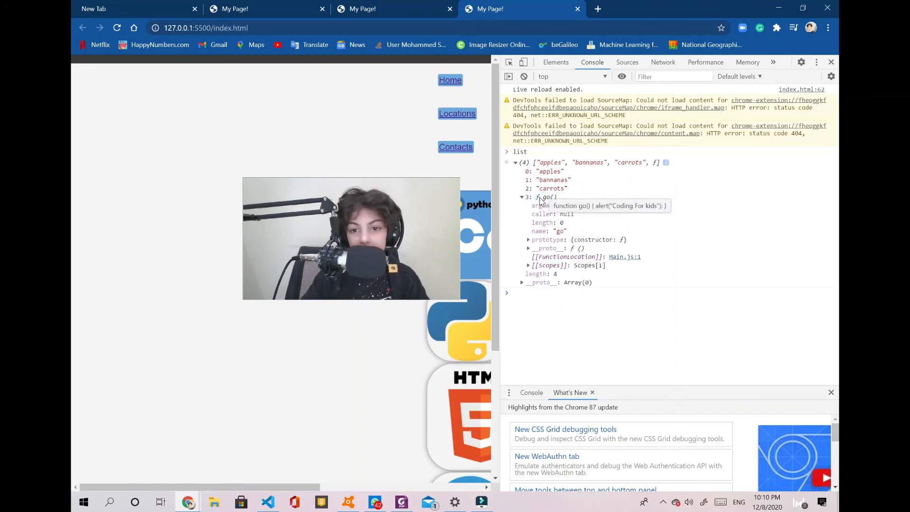
{"action": "mouse_move", "coordinate": [622, 210]}
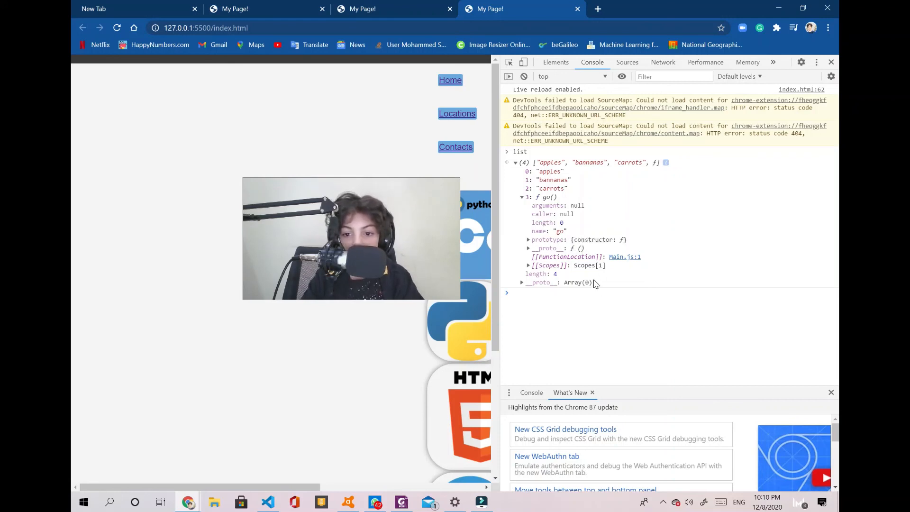
{"action": "mouse_move", "coordinate": [572, 267]}
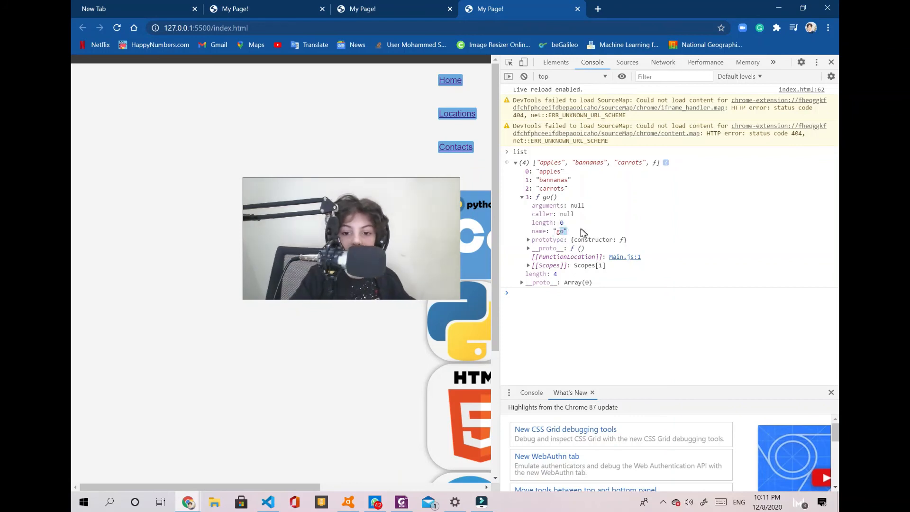
{"action": "mouse_move", "coordinate": [531, 188]}
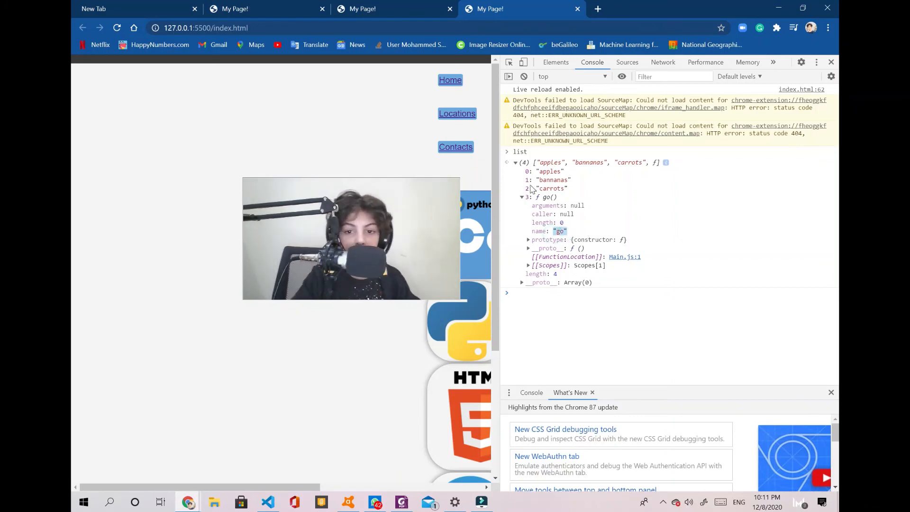
{"action": "left_click", "coordinate": [521, 197]}
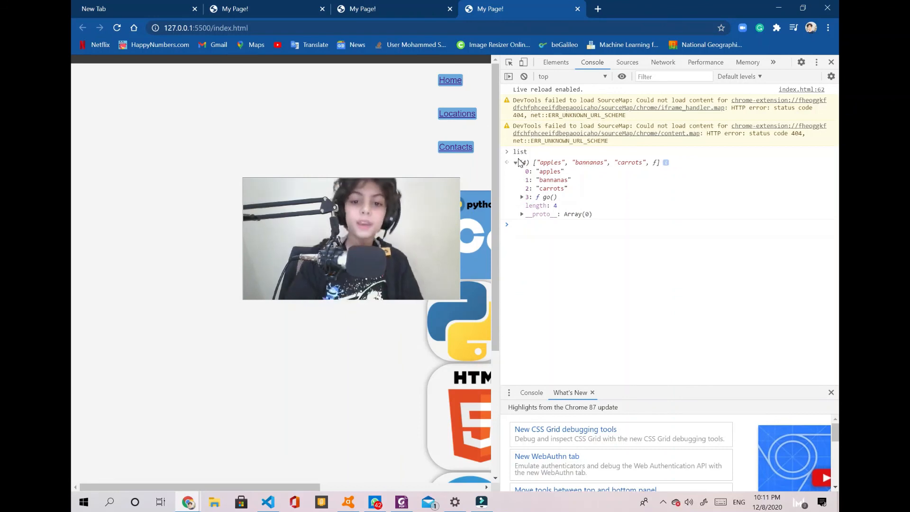
{"action": "left_click", "coordinate": [516, 162]}
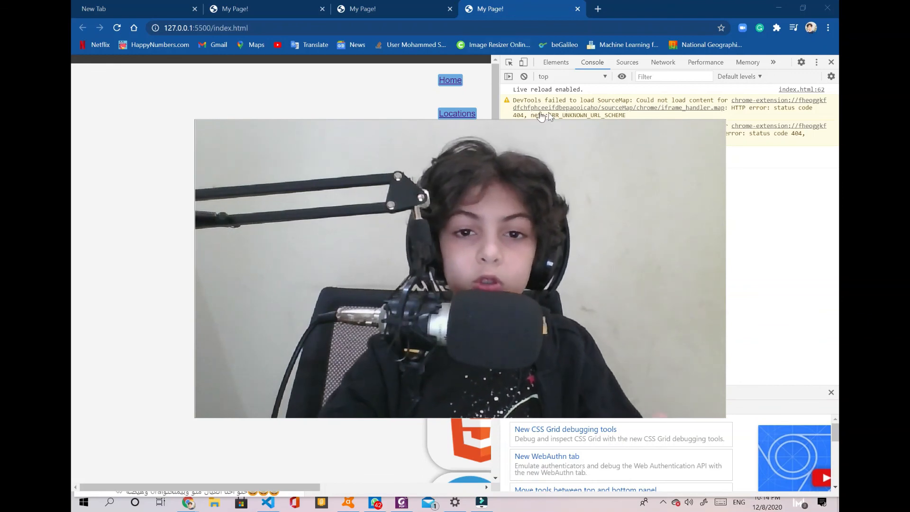
{"action": "mouse_move", "coordinate": [738, 212]}
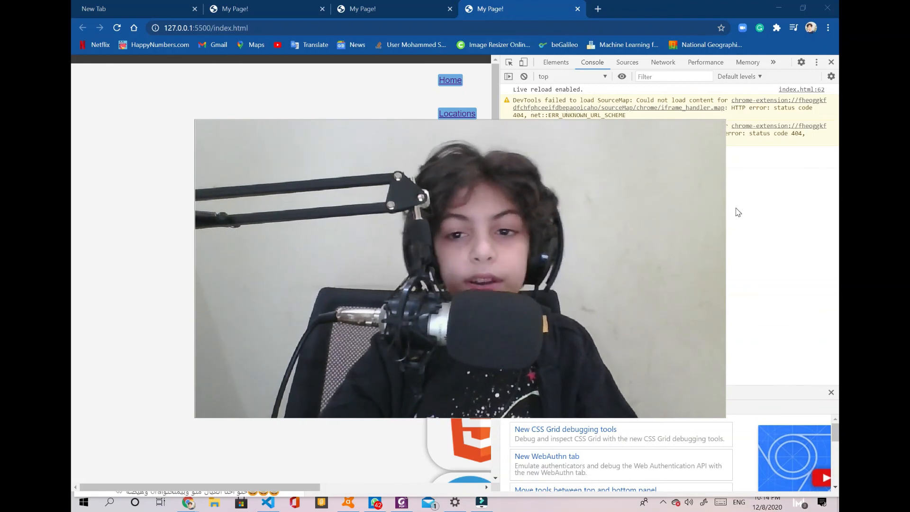